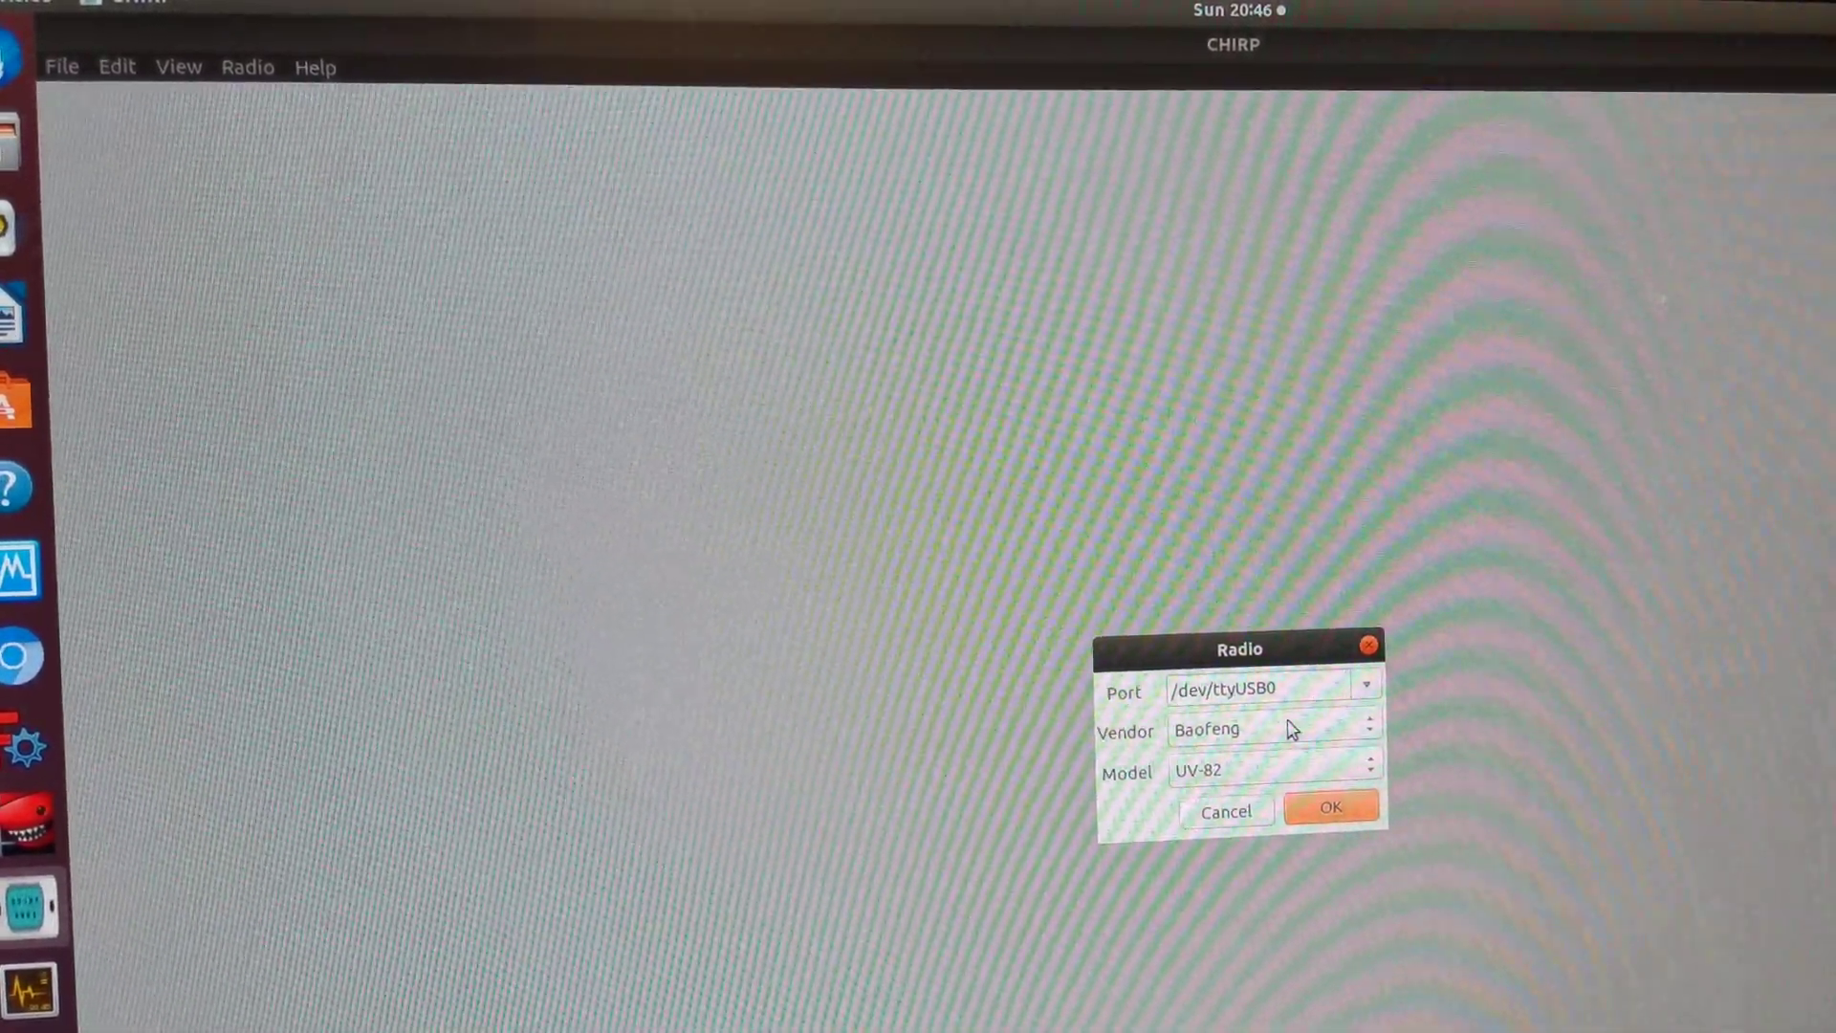
Download the UV-82's memory channels from /dev/ttyUSB0 into a new untitled image.
{"action": "left_click", "coordinate": [1332, 807]}
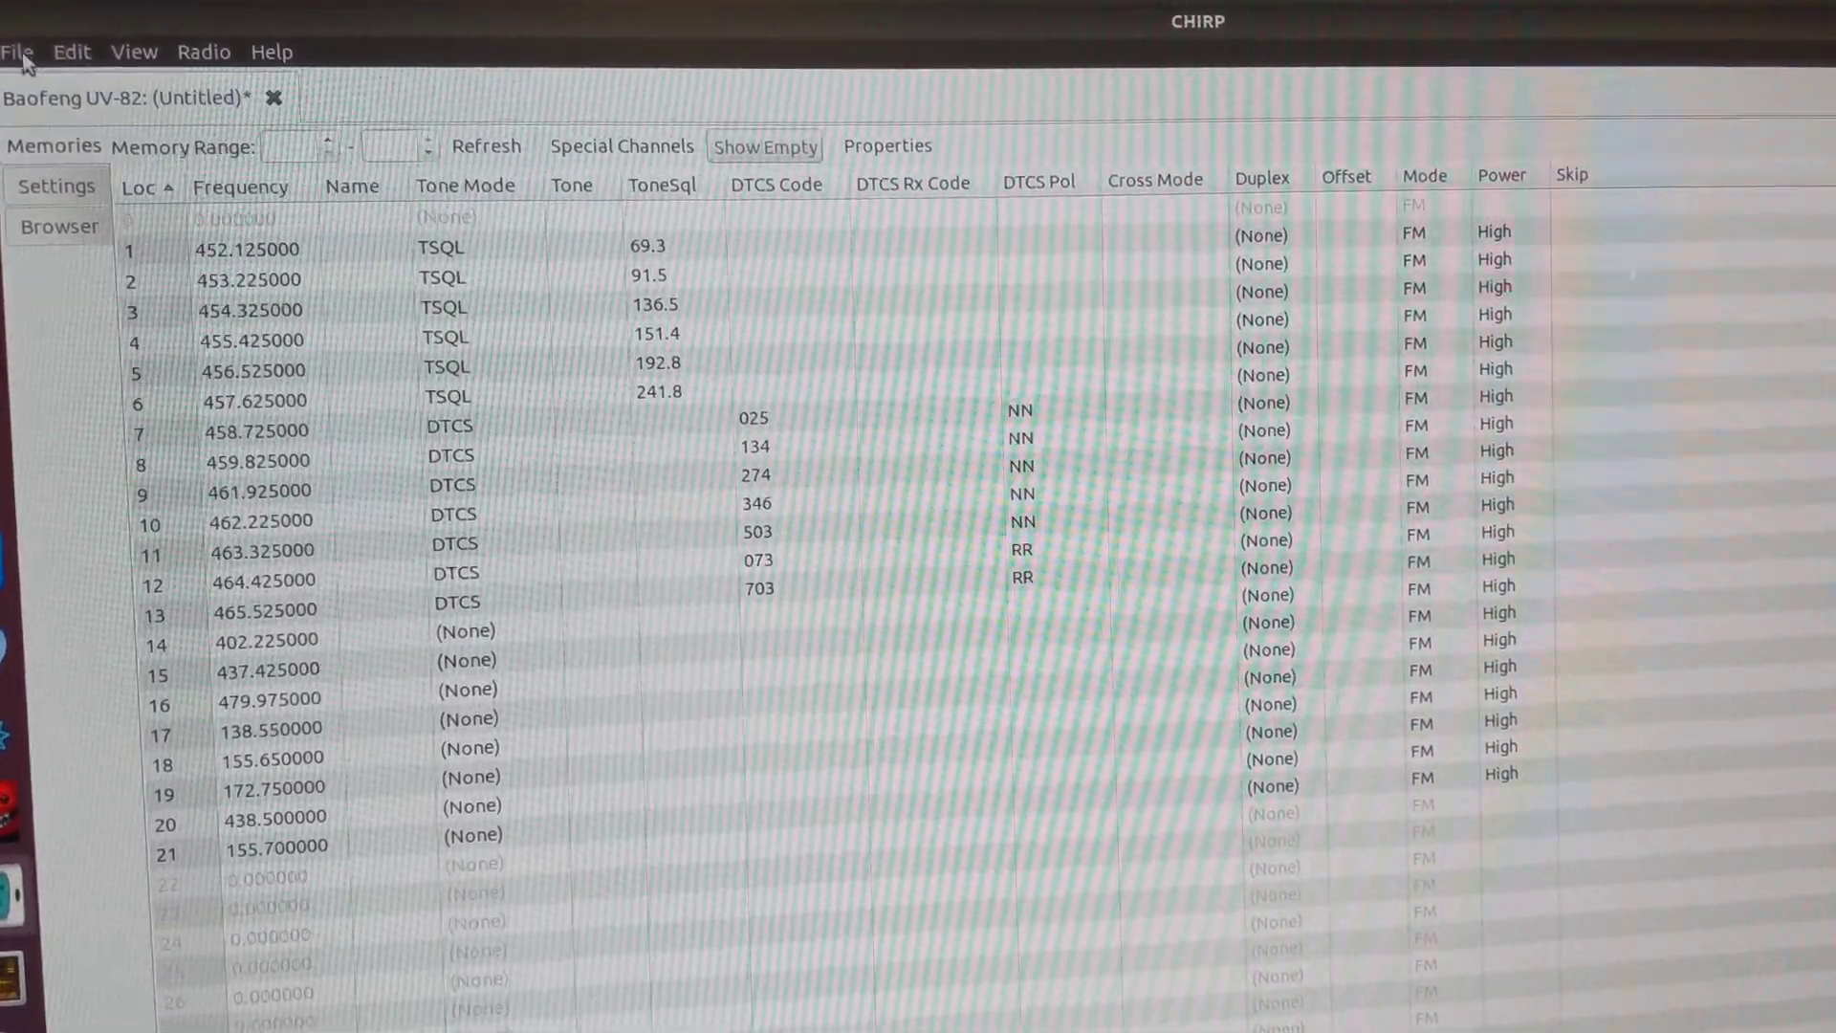
Open the saved image Baofeng_UV-82_20200223.img from Documents in a second tab.
{"action": "left_click", "coordinate": [29, 50]}
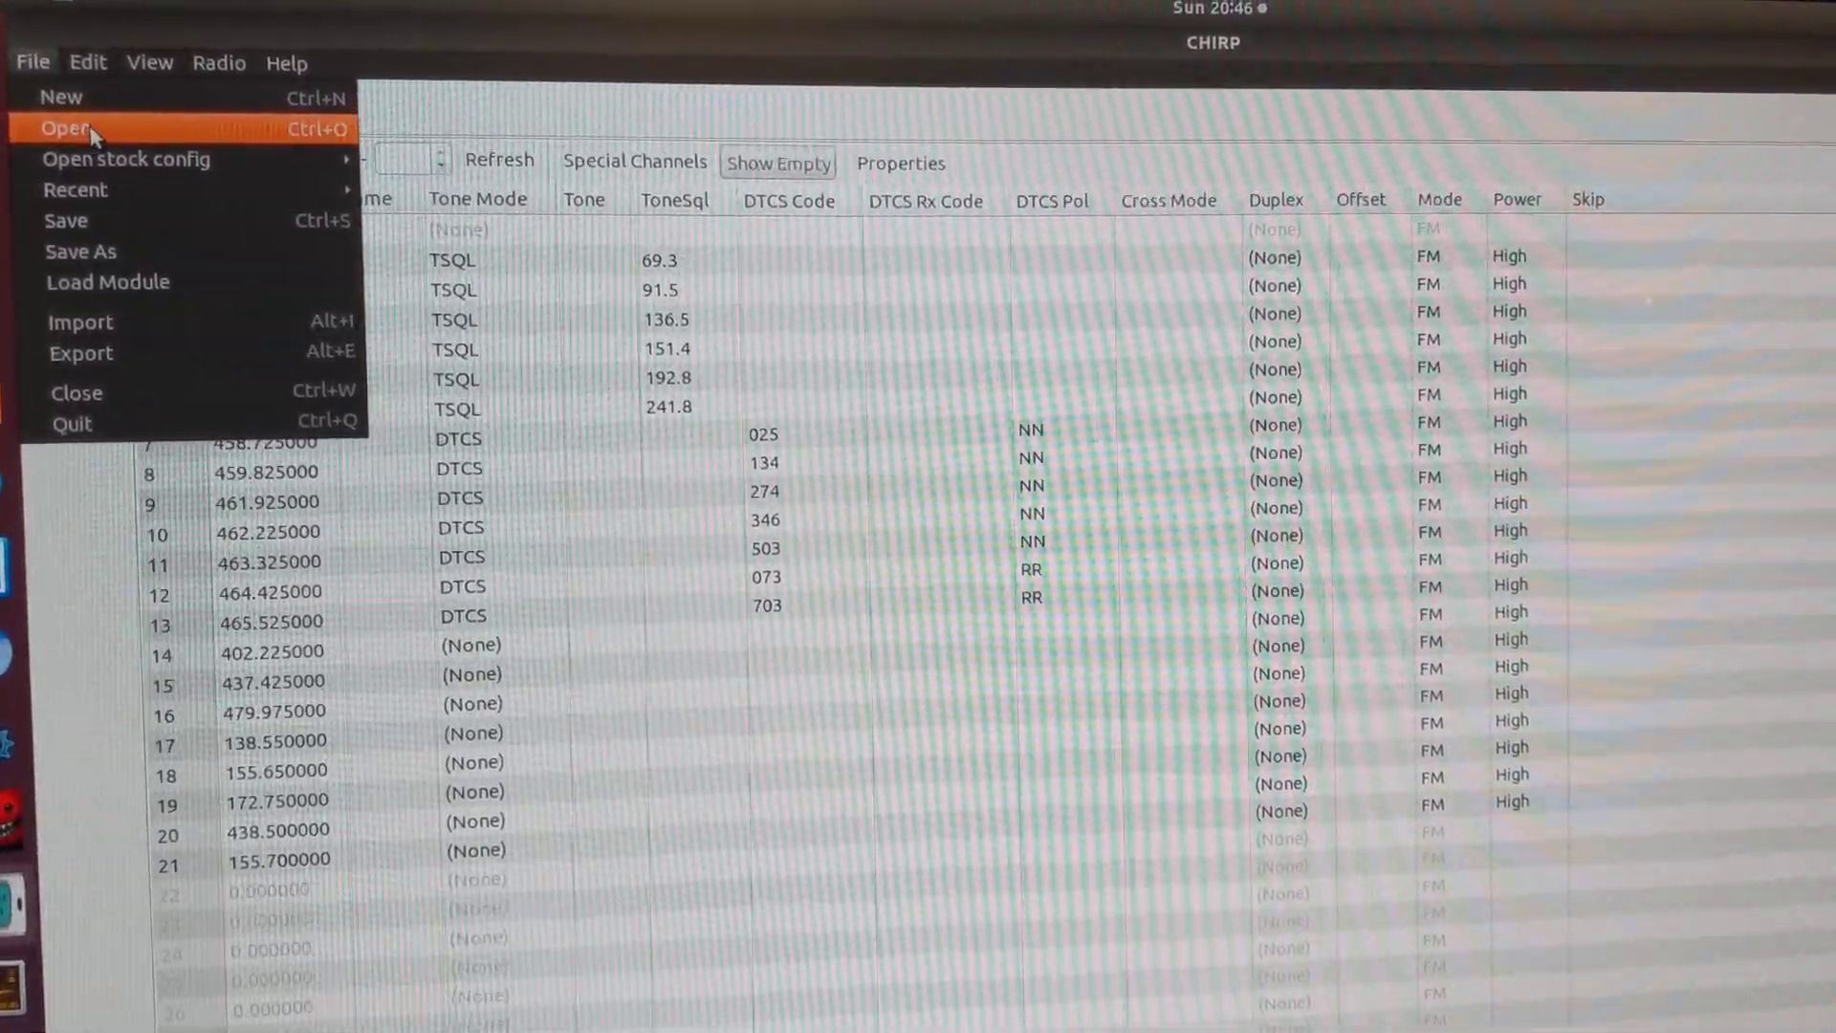
{"action": "left_click", "coordinate": [59, 129]}
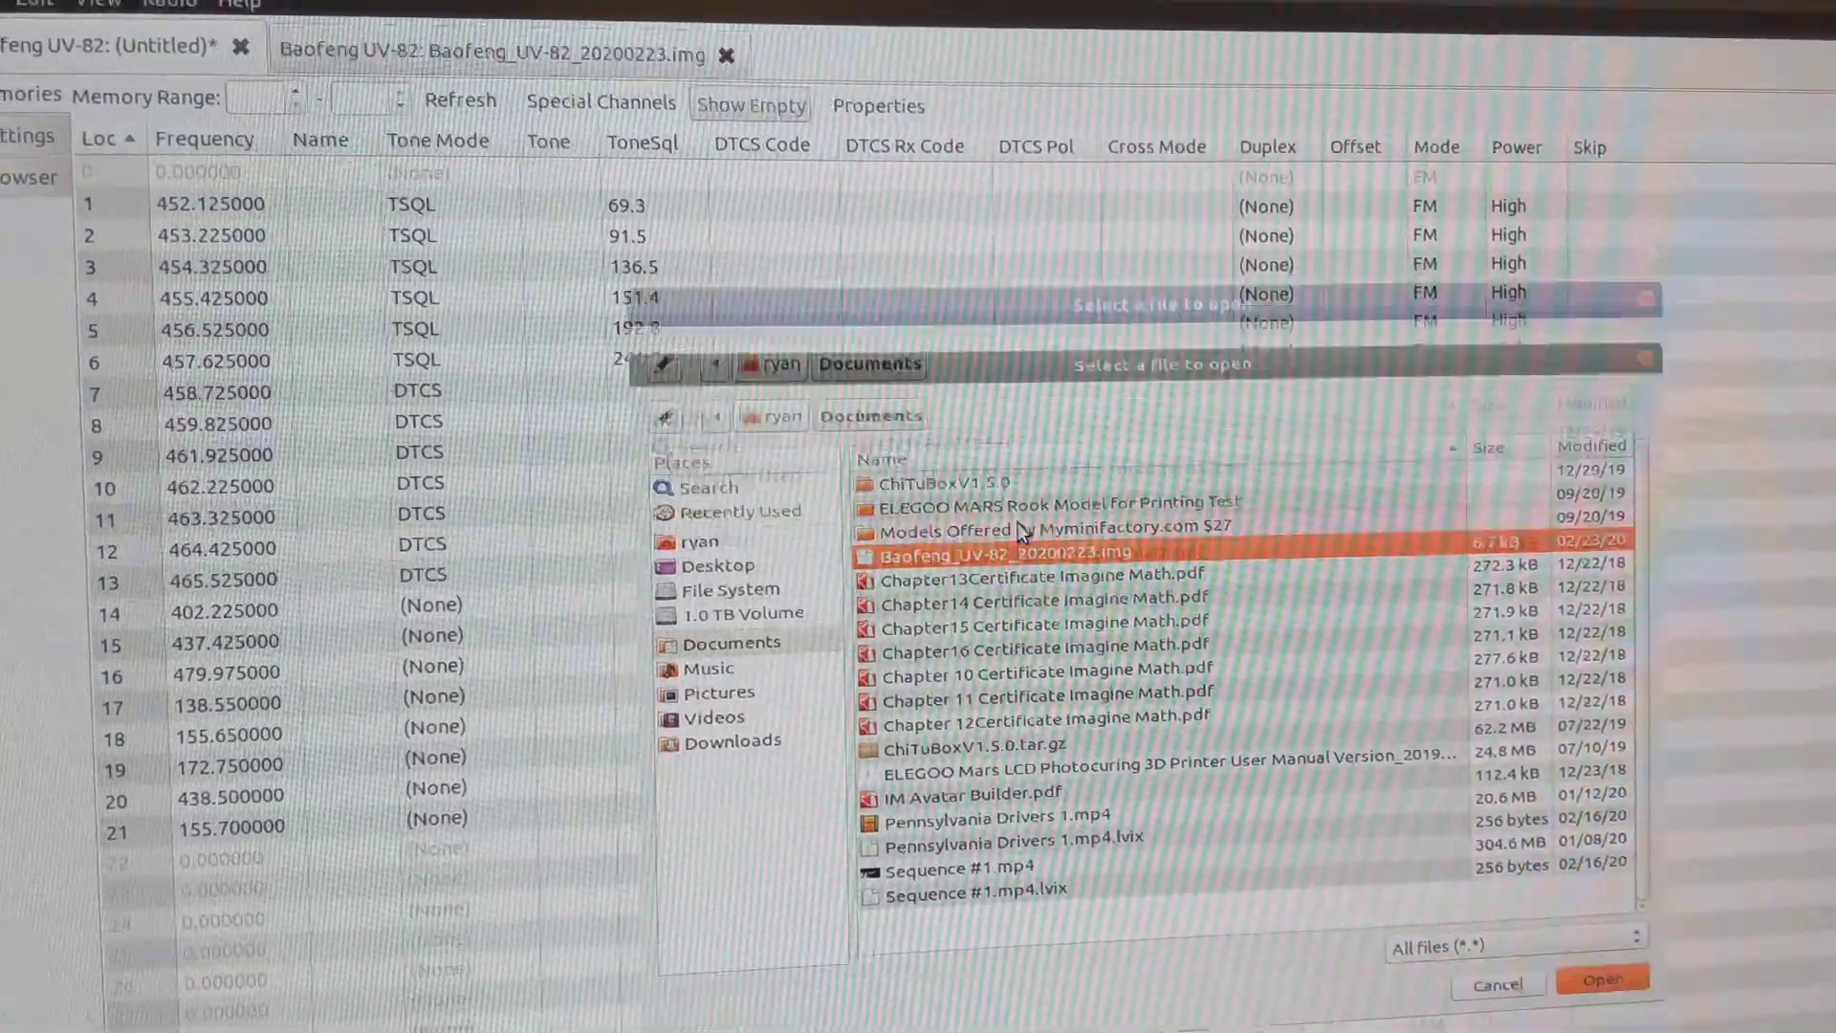
{"action": "left_click", "coordinate": [1602, 981]}
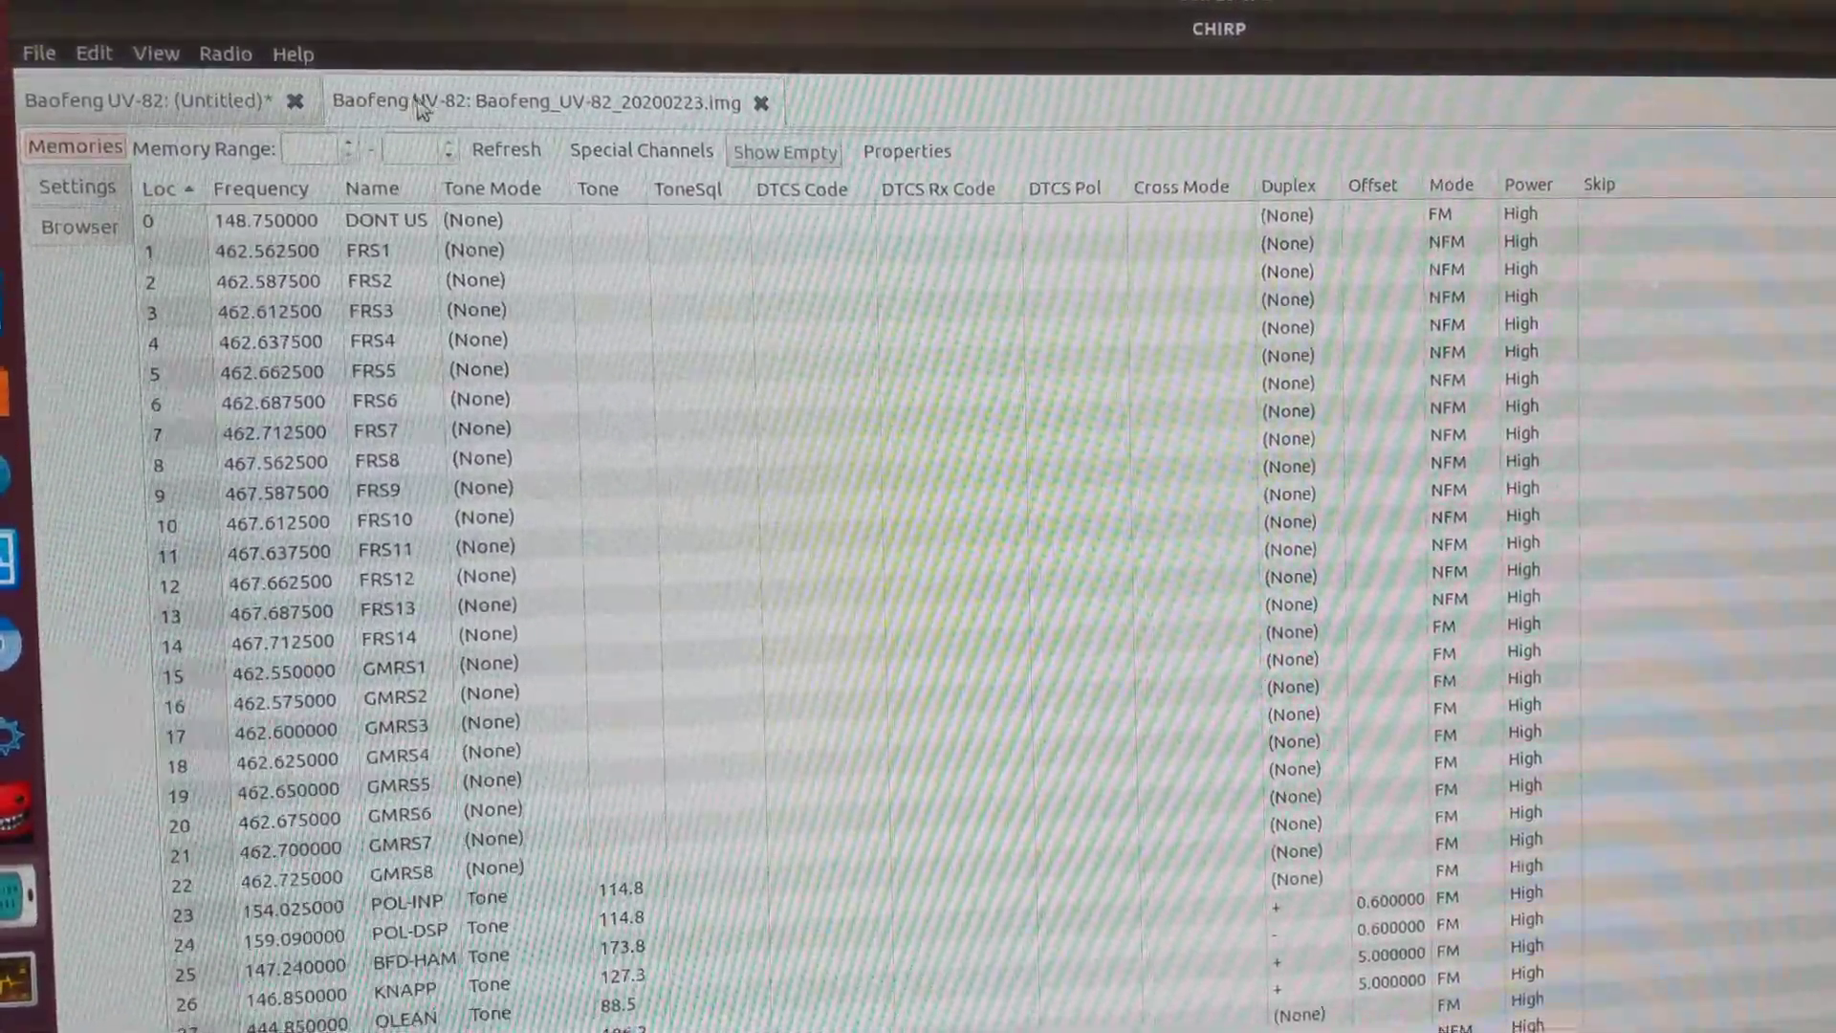
Paste all saved-image channels into the Untitled tab at location 0, overwriting every existing location.
{"action": "left_click", "coordinate": [258, 221]}
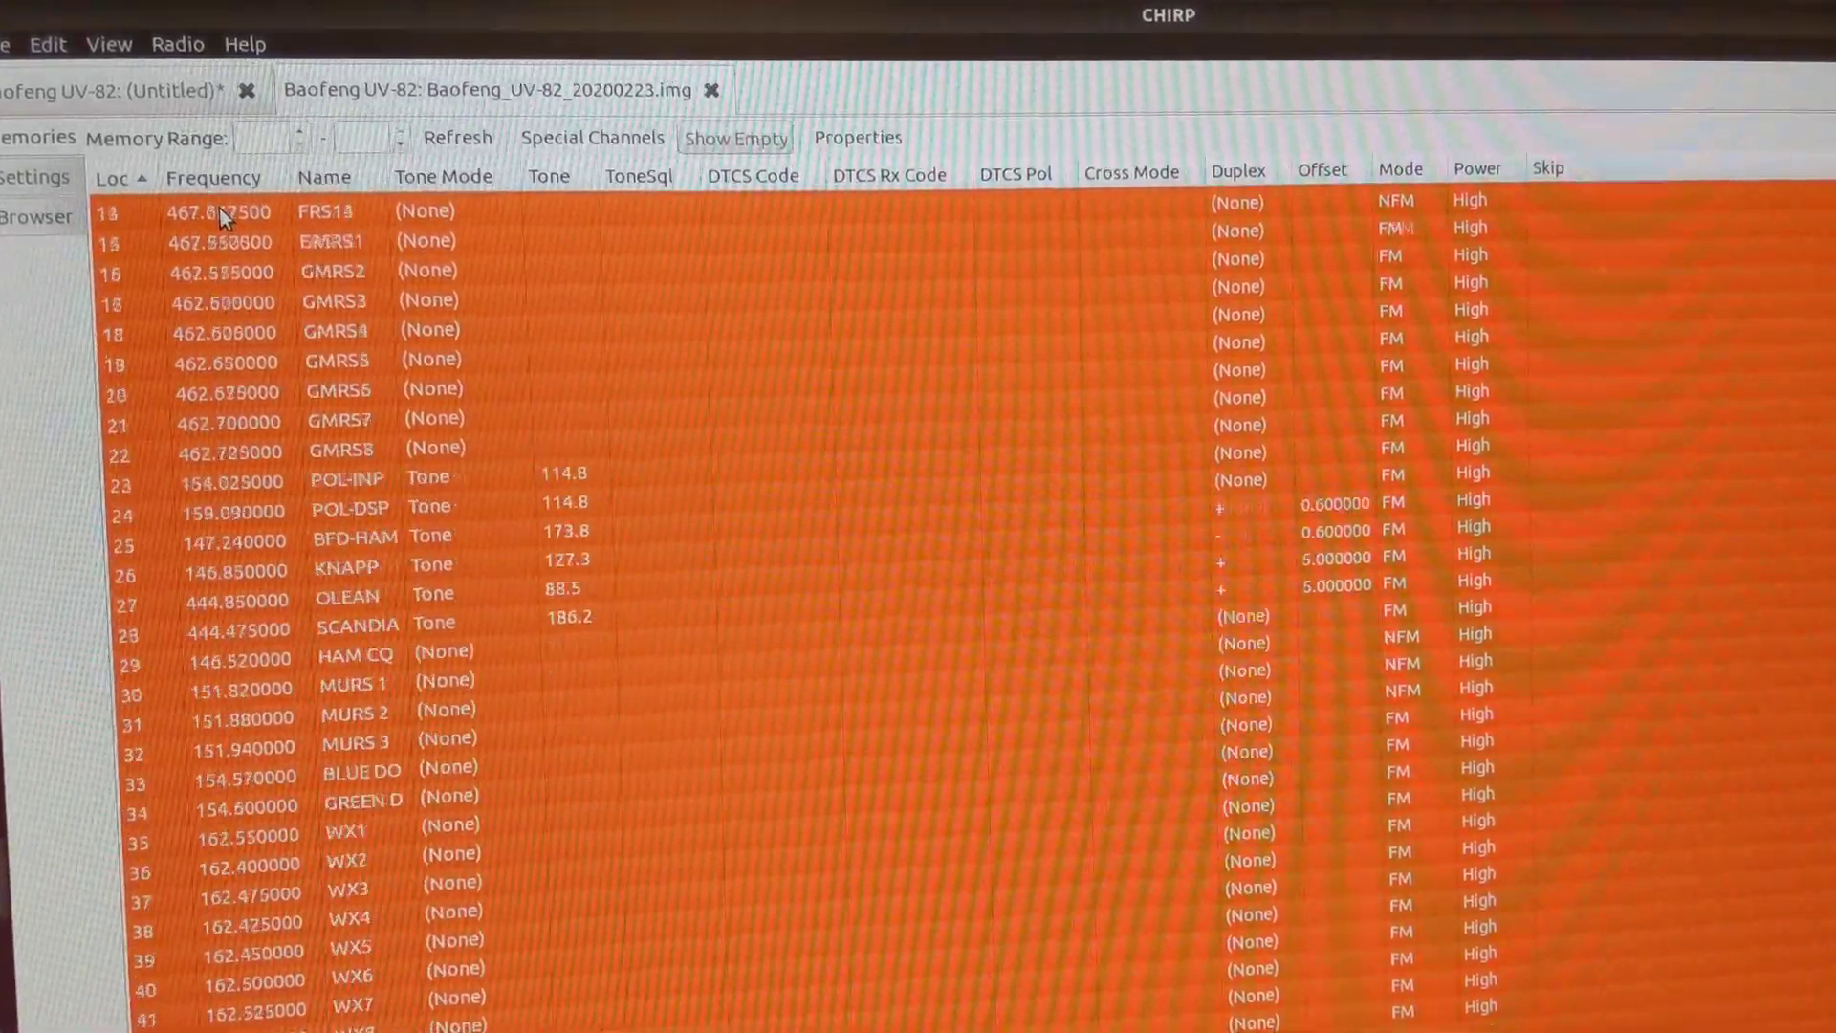
{"action": "scroll", "scroll_direction": "down", "scroll_amount": 3}
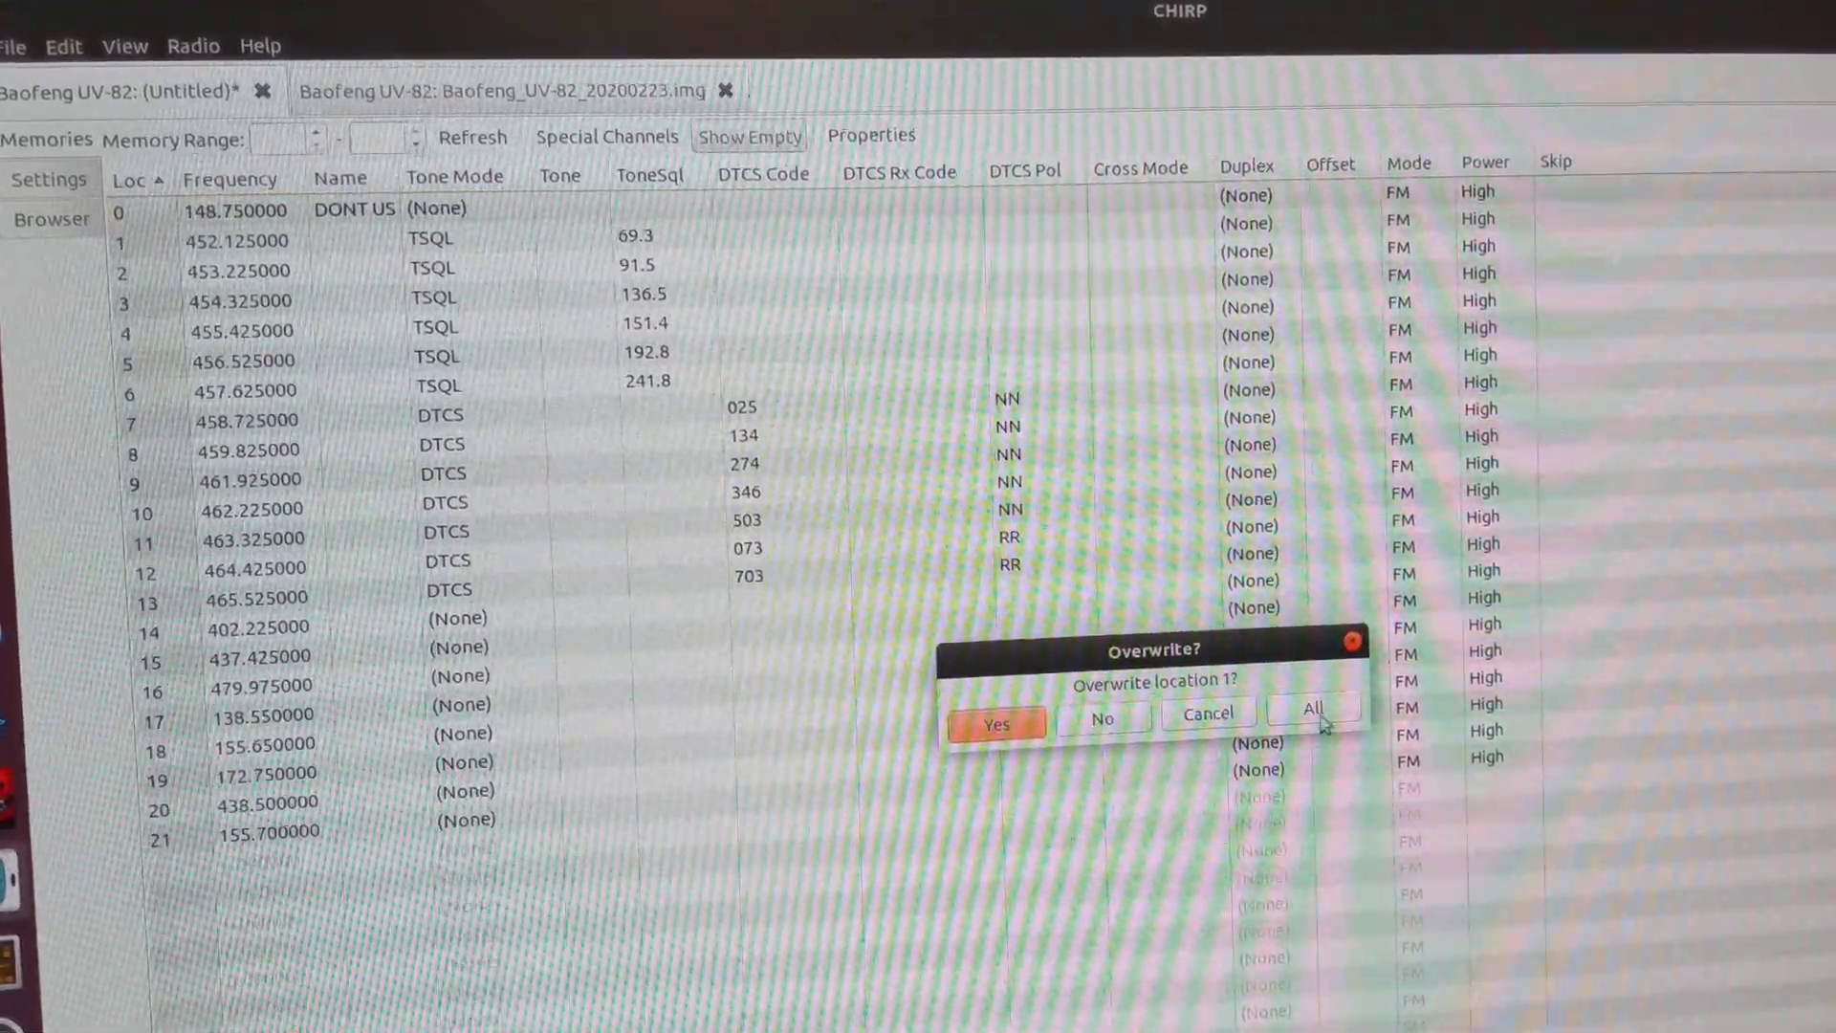
{"action": "left_click", "coordinate": [1315, 711]}
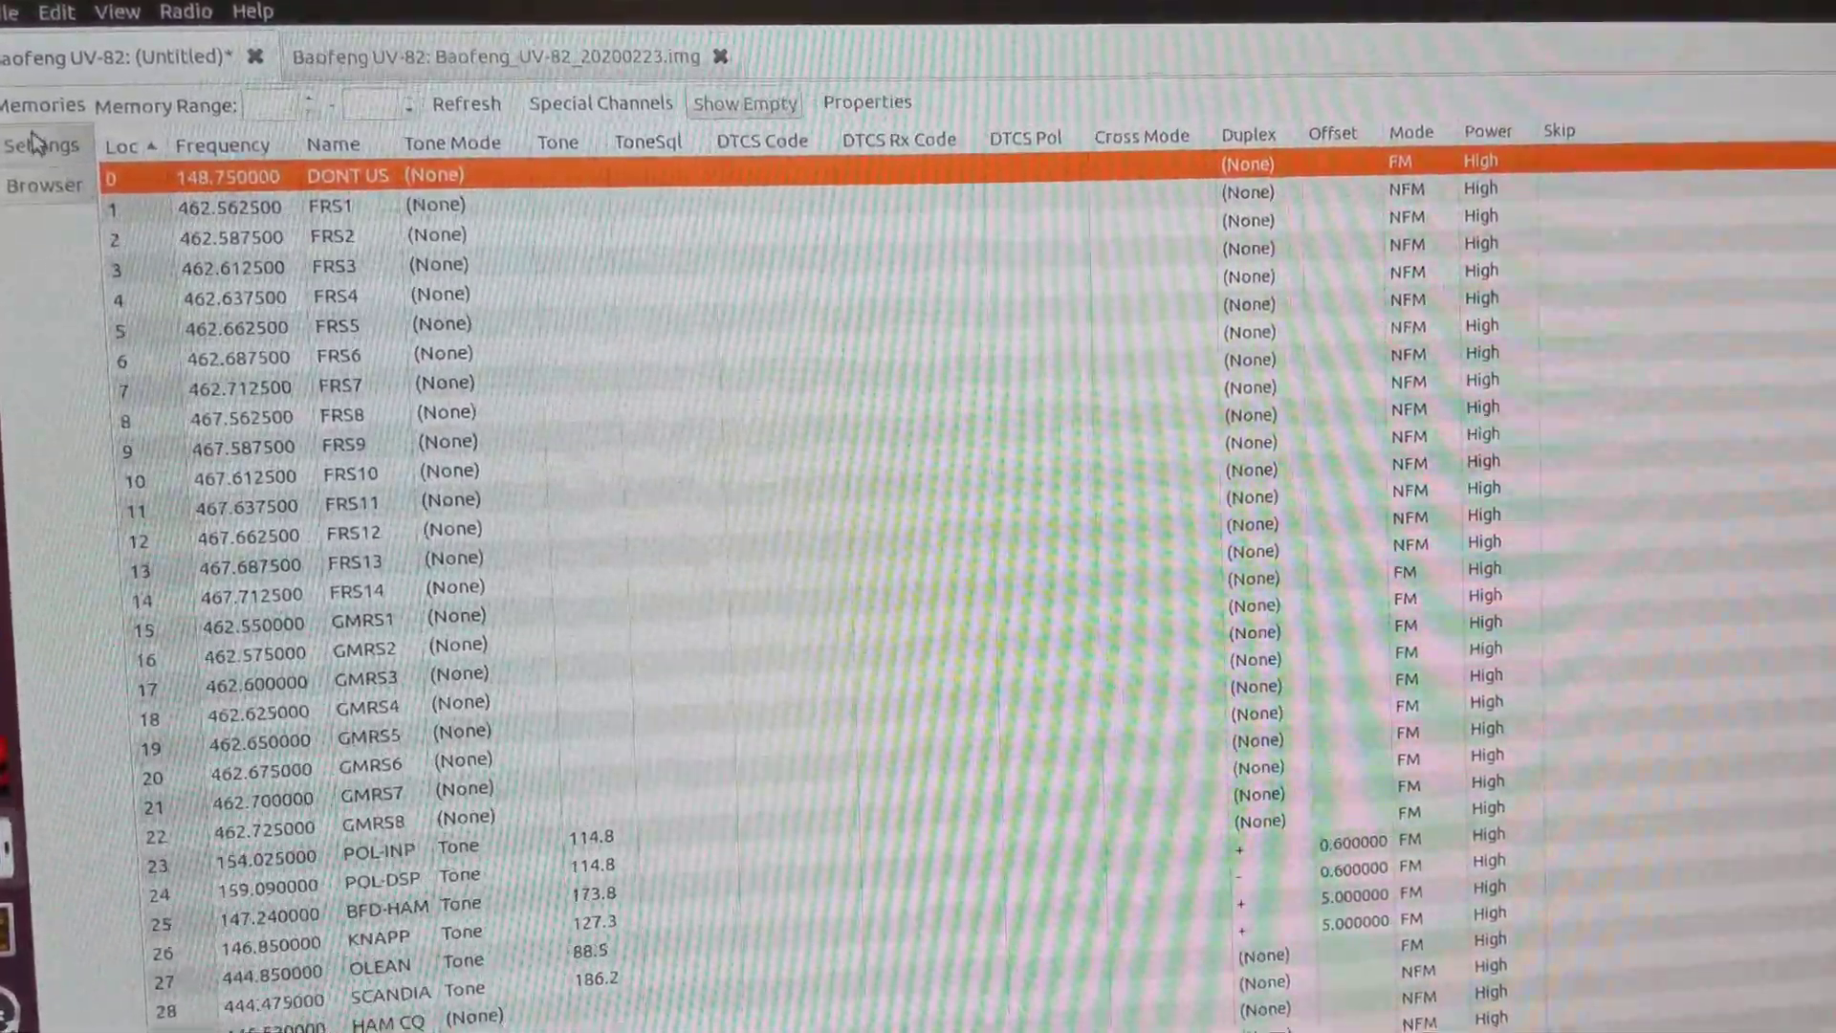
Set Battery Saver Off, Beep off, Display Mode A/B to Name, and Standby/RX/TX LEDs Off.
{"action": "left_click", "coordinate": [39, 147]}
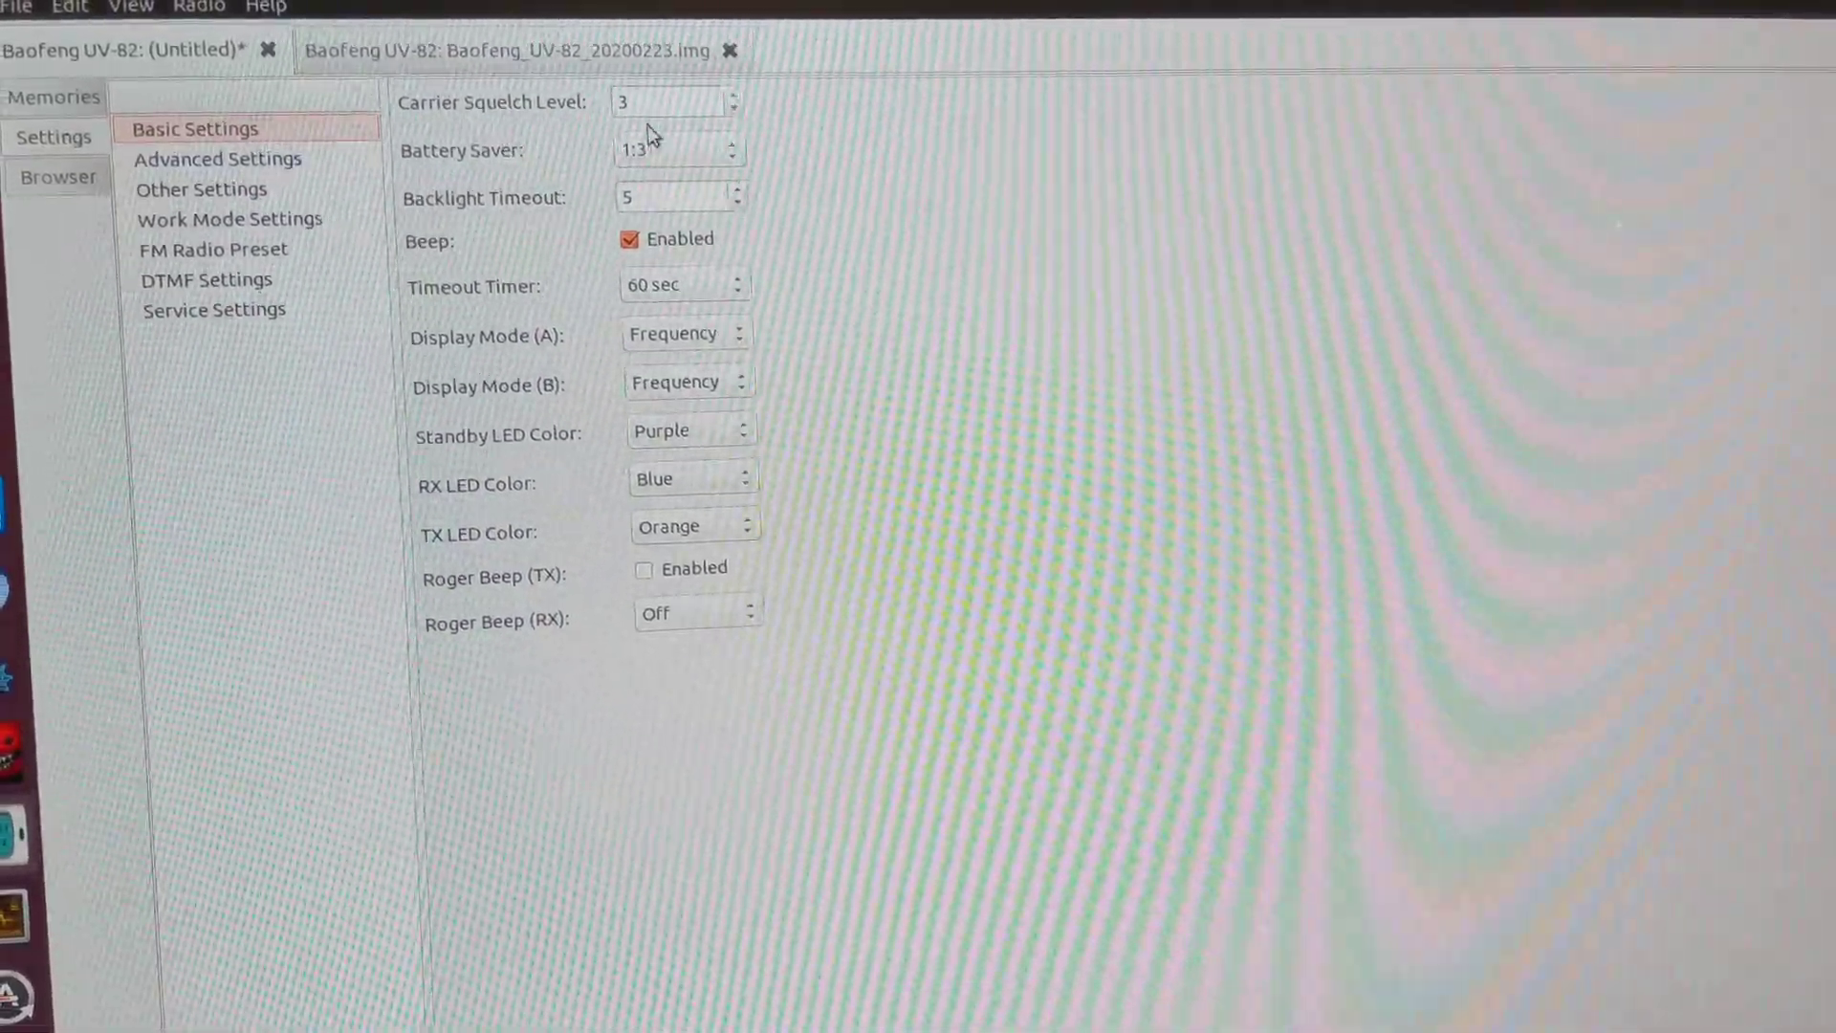
{"action": "left_click", "coordinate": [674, 148]}
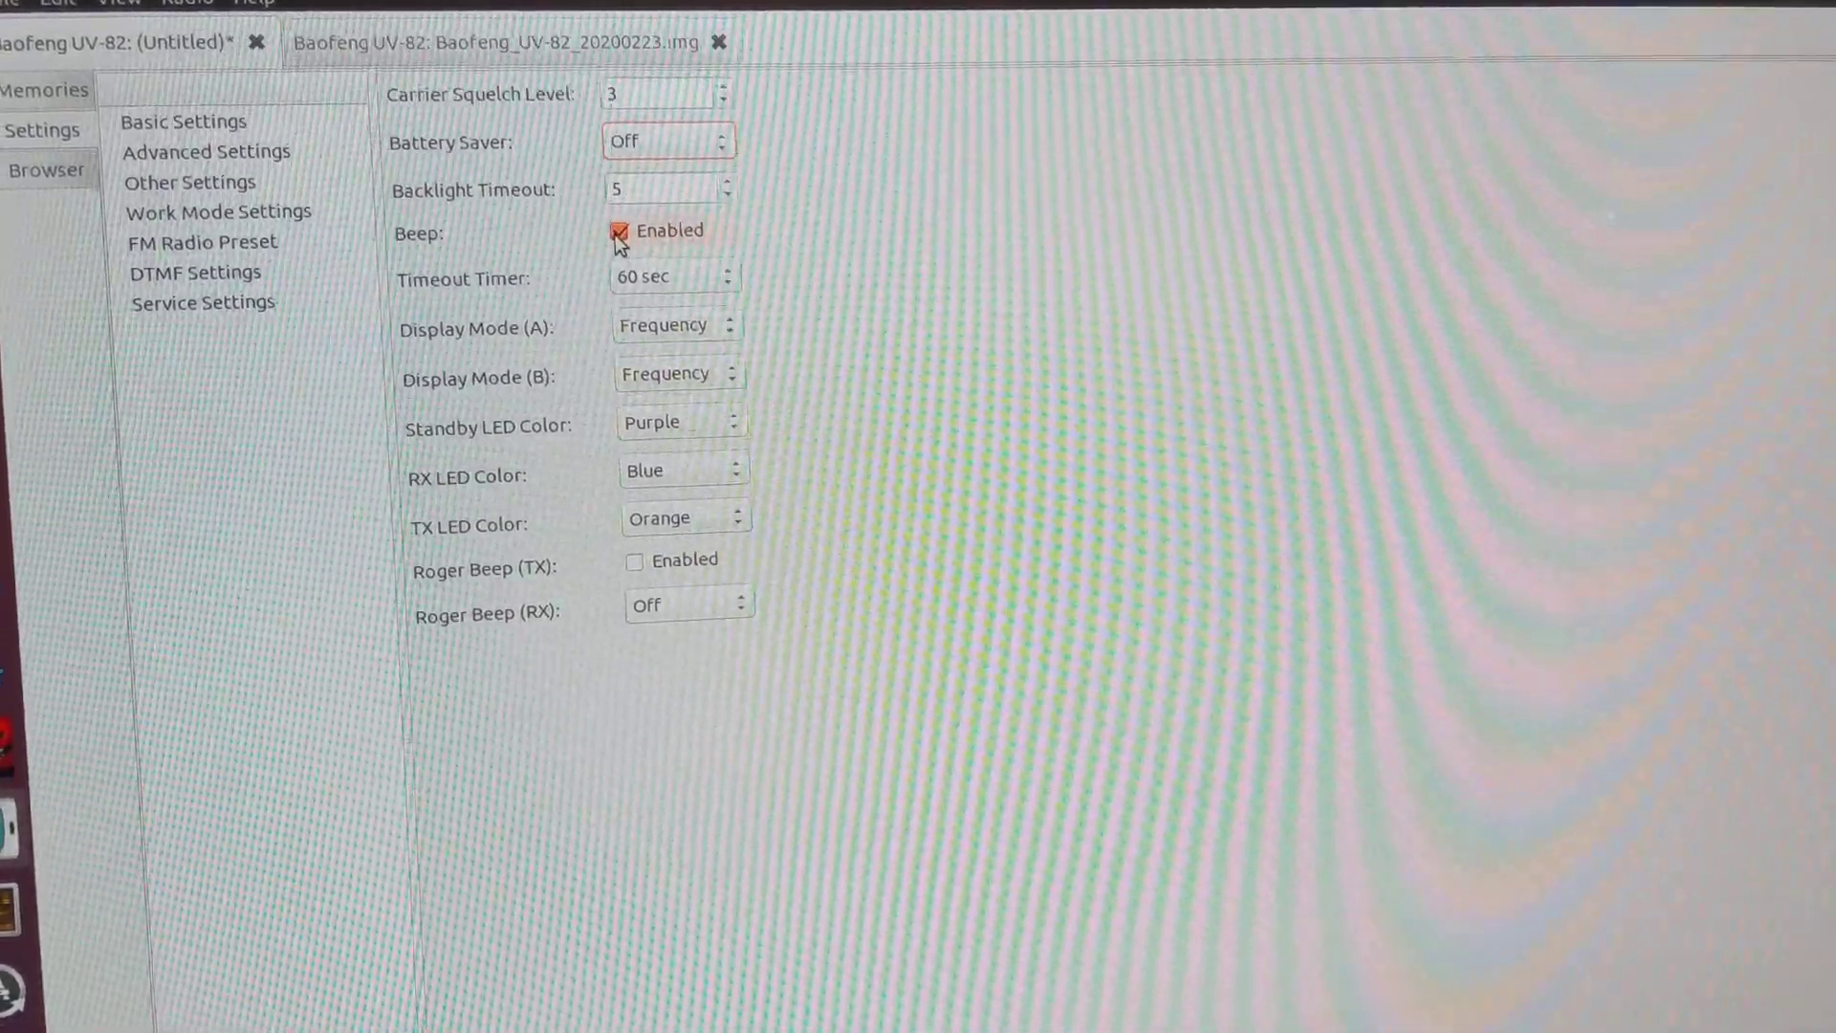
{"action": "left_click", "coordinate": [616, 231]}
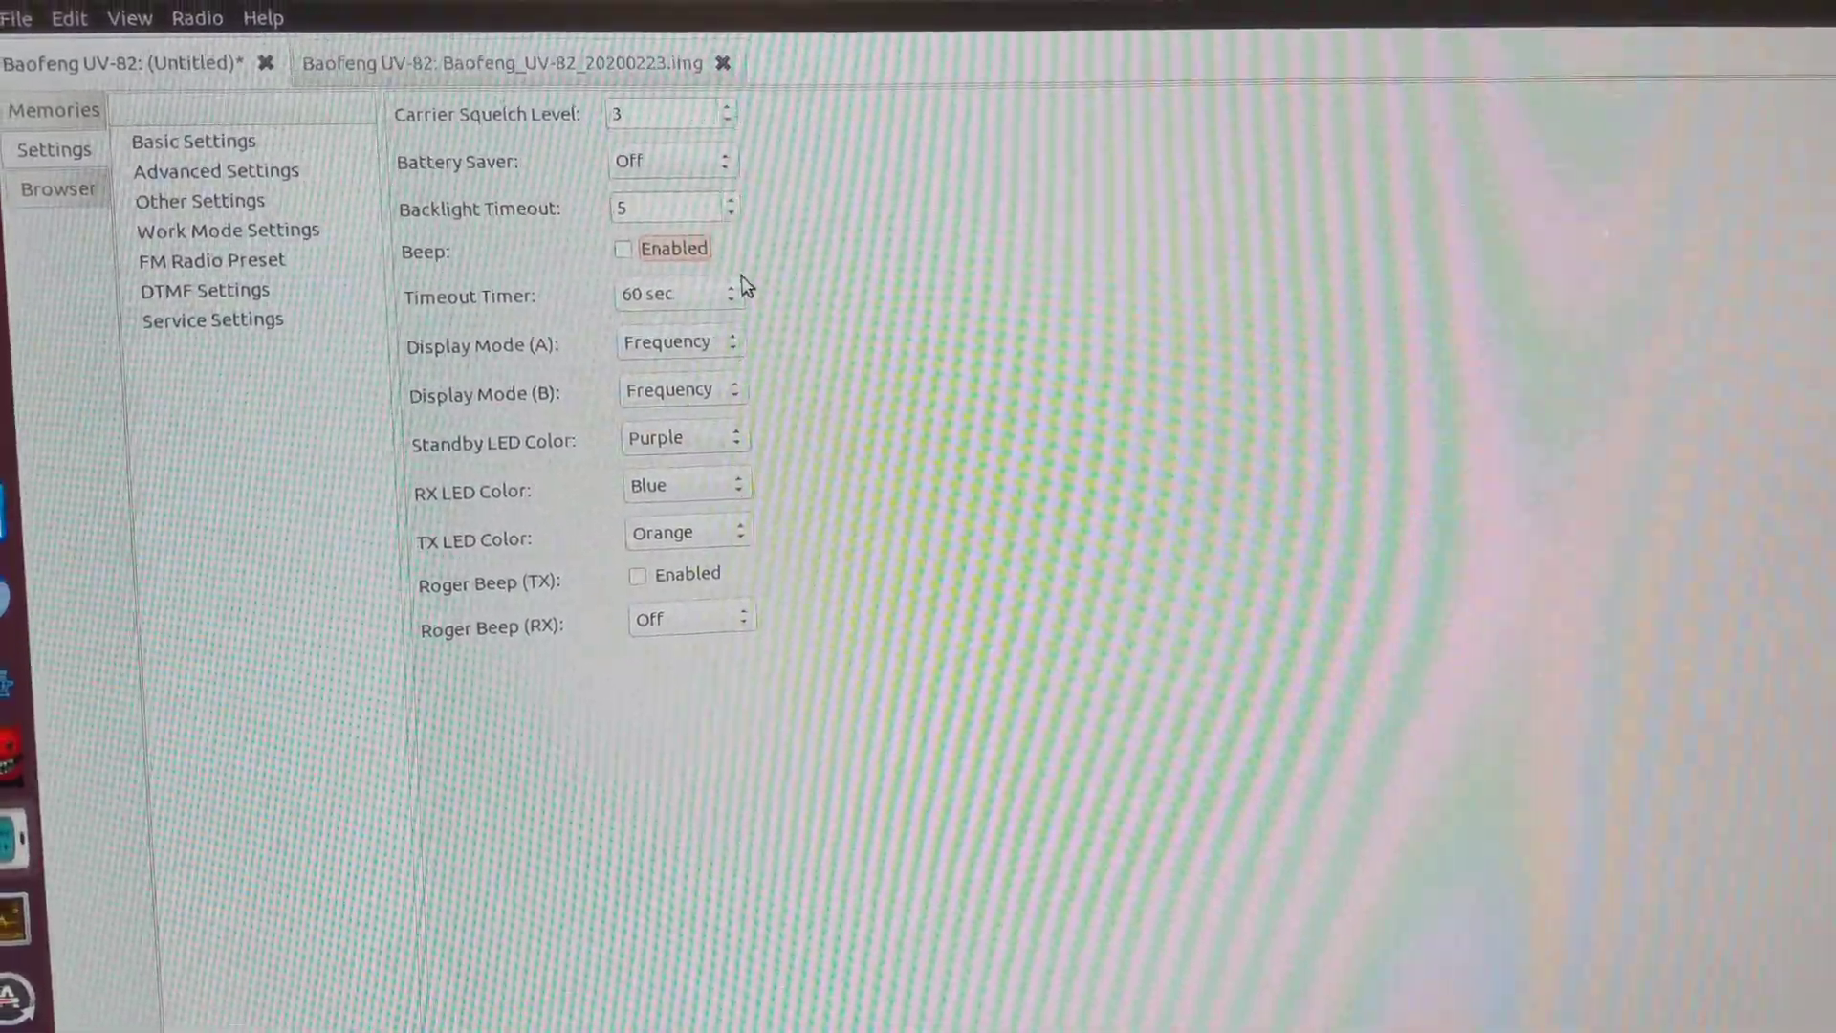
{"action": "left_click", "coordinate": [681, 342]}
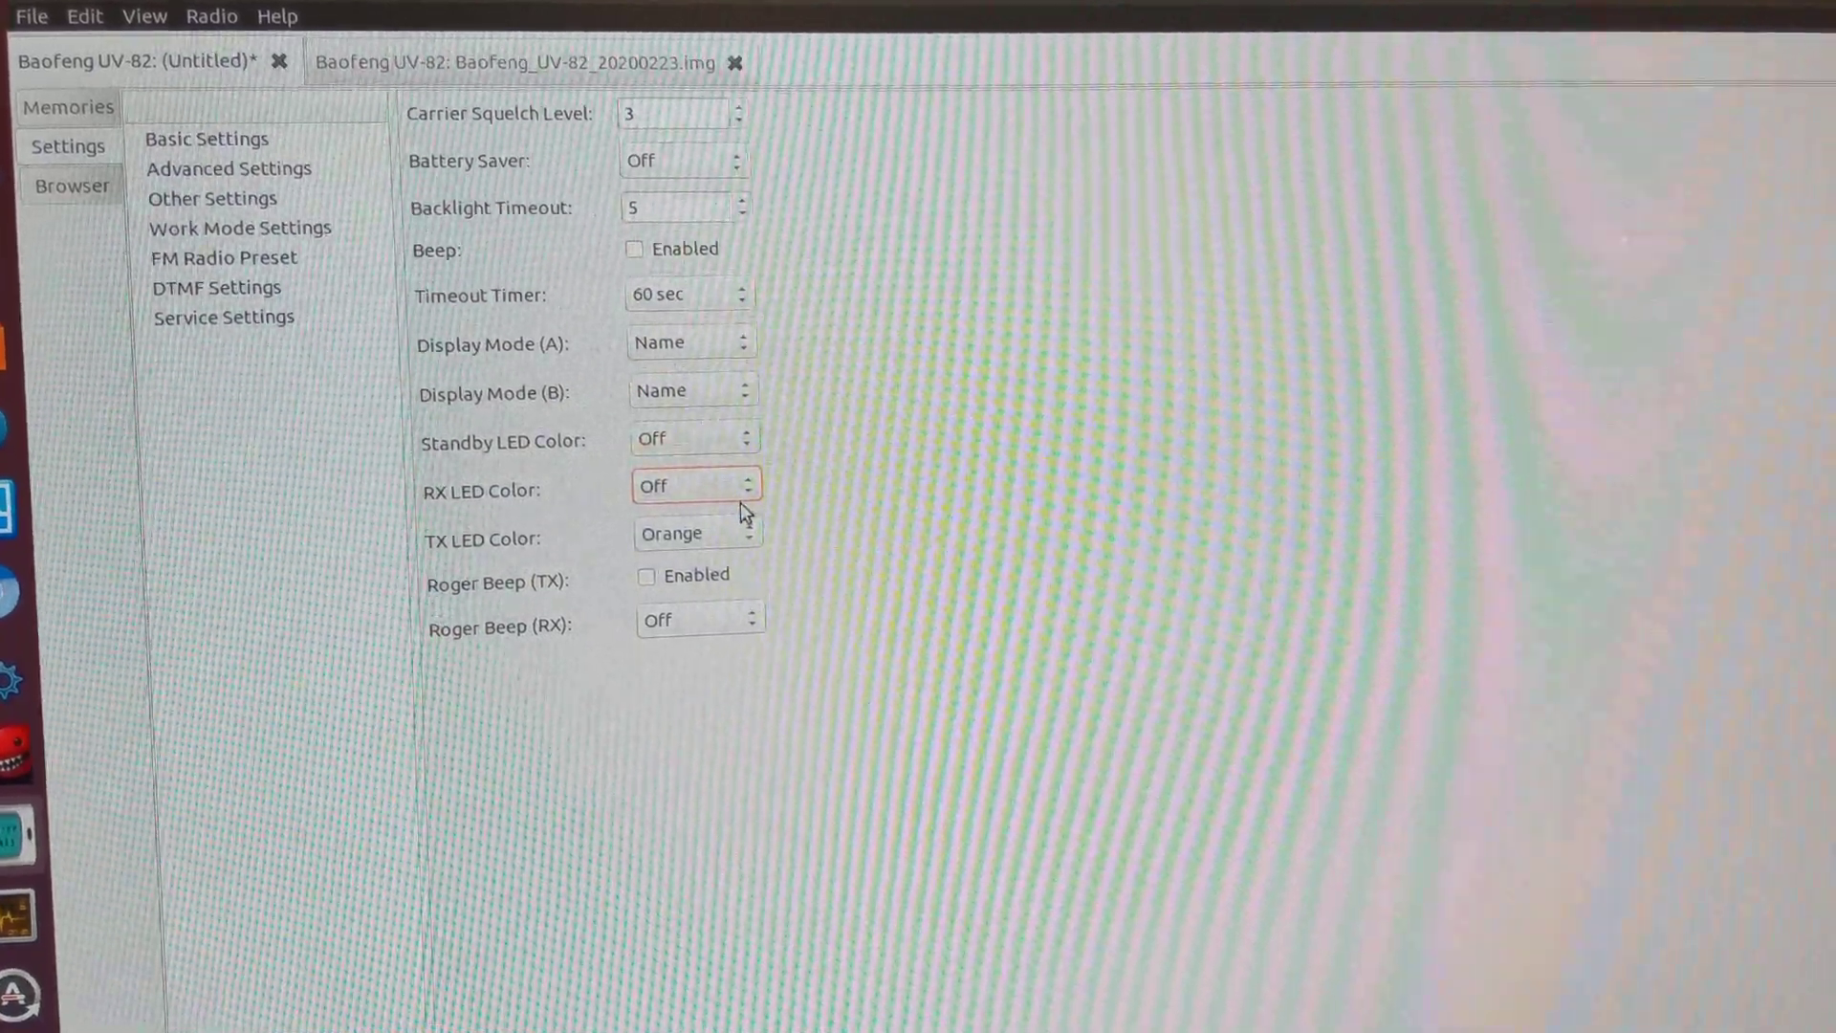
{"action": "left_click", "coordinate": [692, 440]}
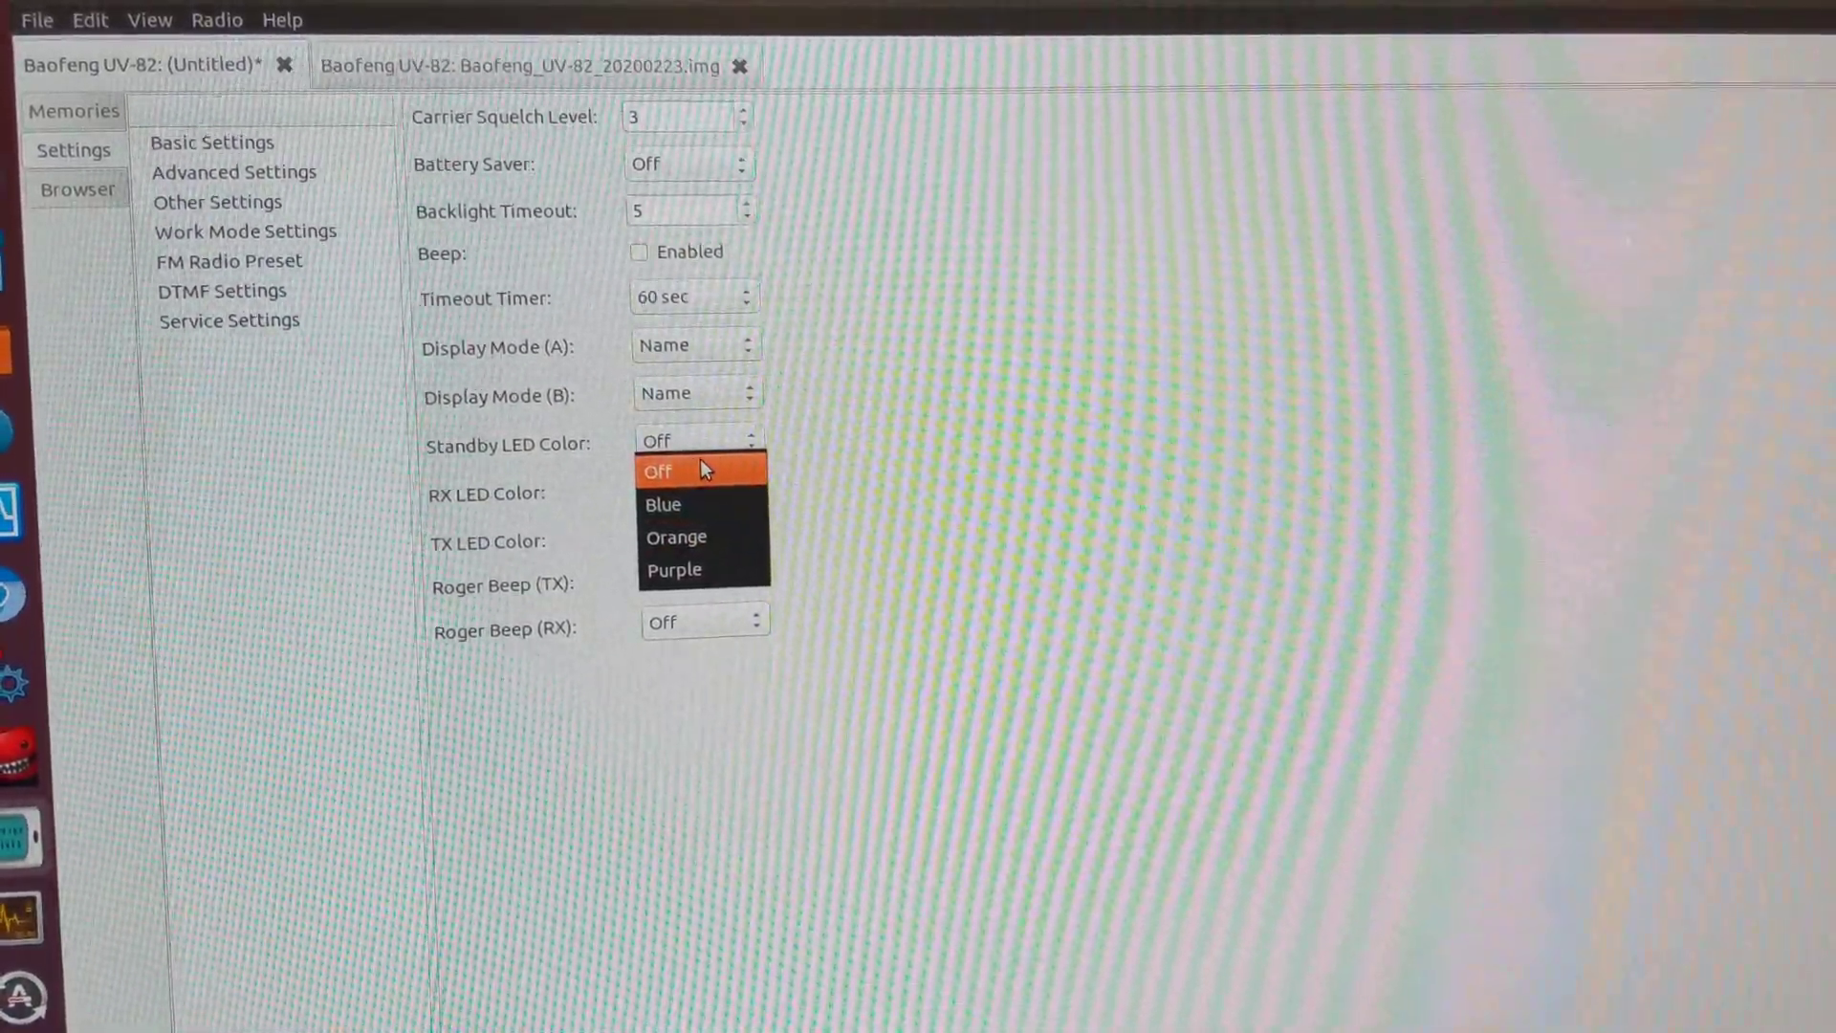
{"action": "left_click", "coordinate": [657, 471]}
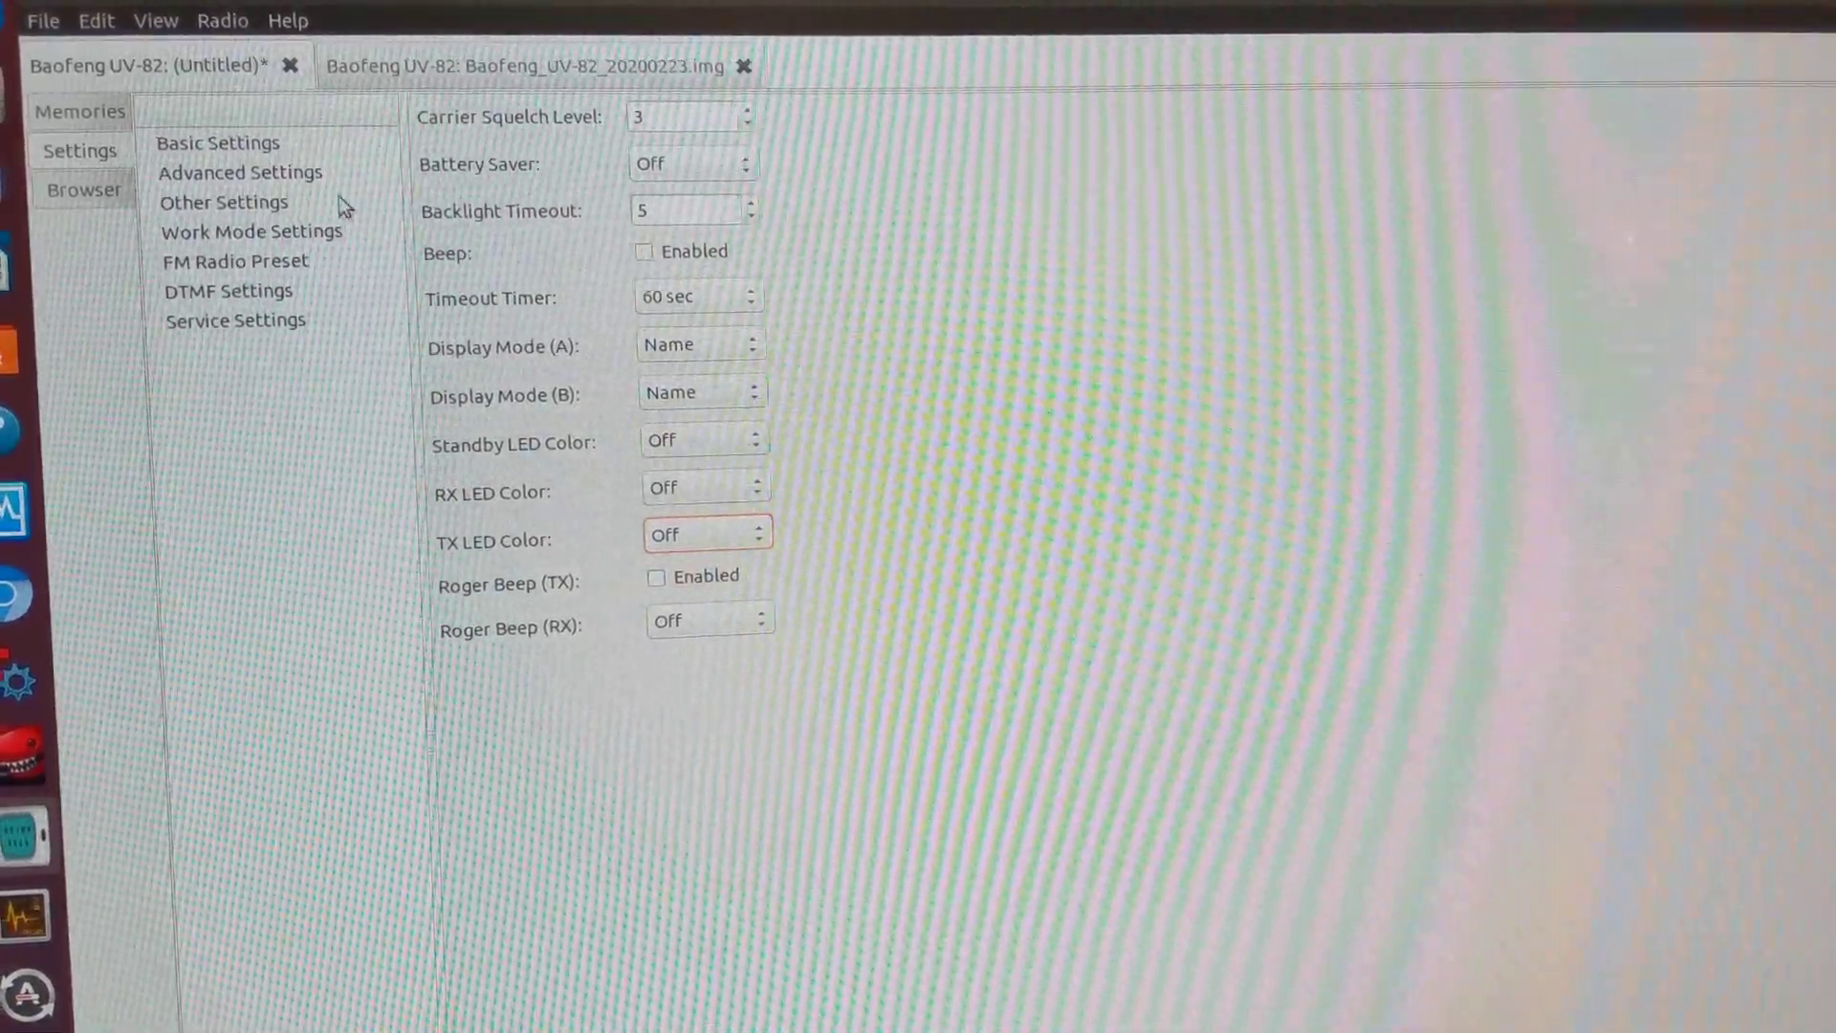
Enable Dual Watch with TX Priority A, Voice Off, Automatic Key Lock on, HT-to-HT tail elimination off.
{"action": "left_click", "coordinate": [241, 168]}
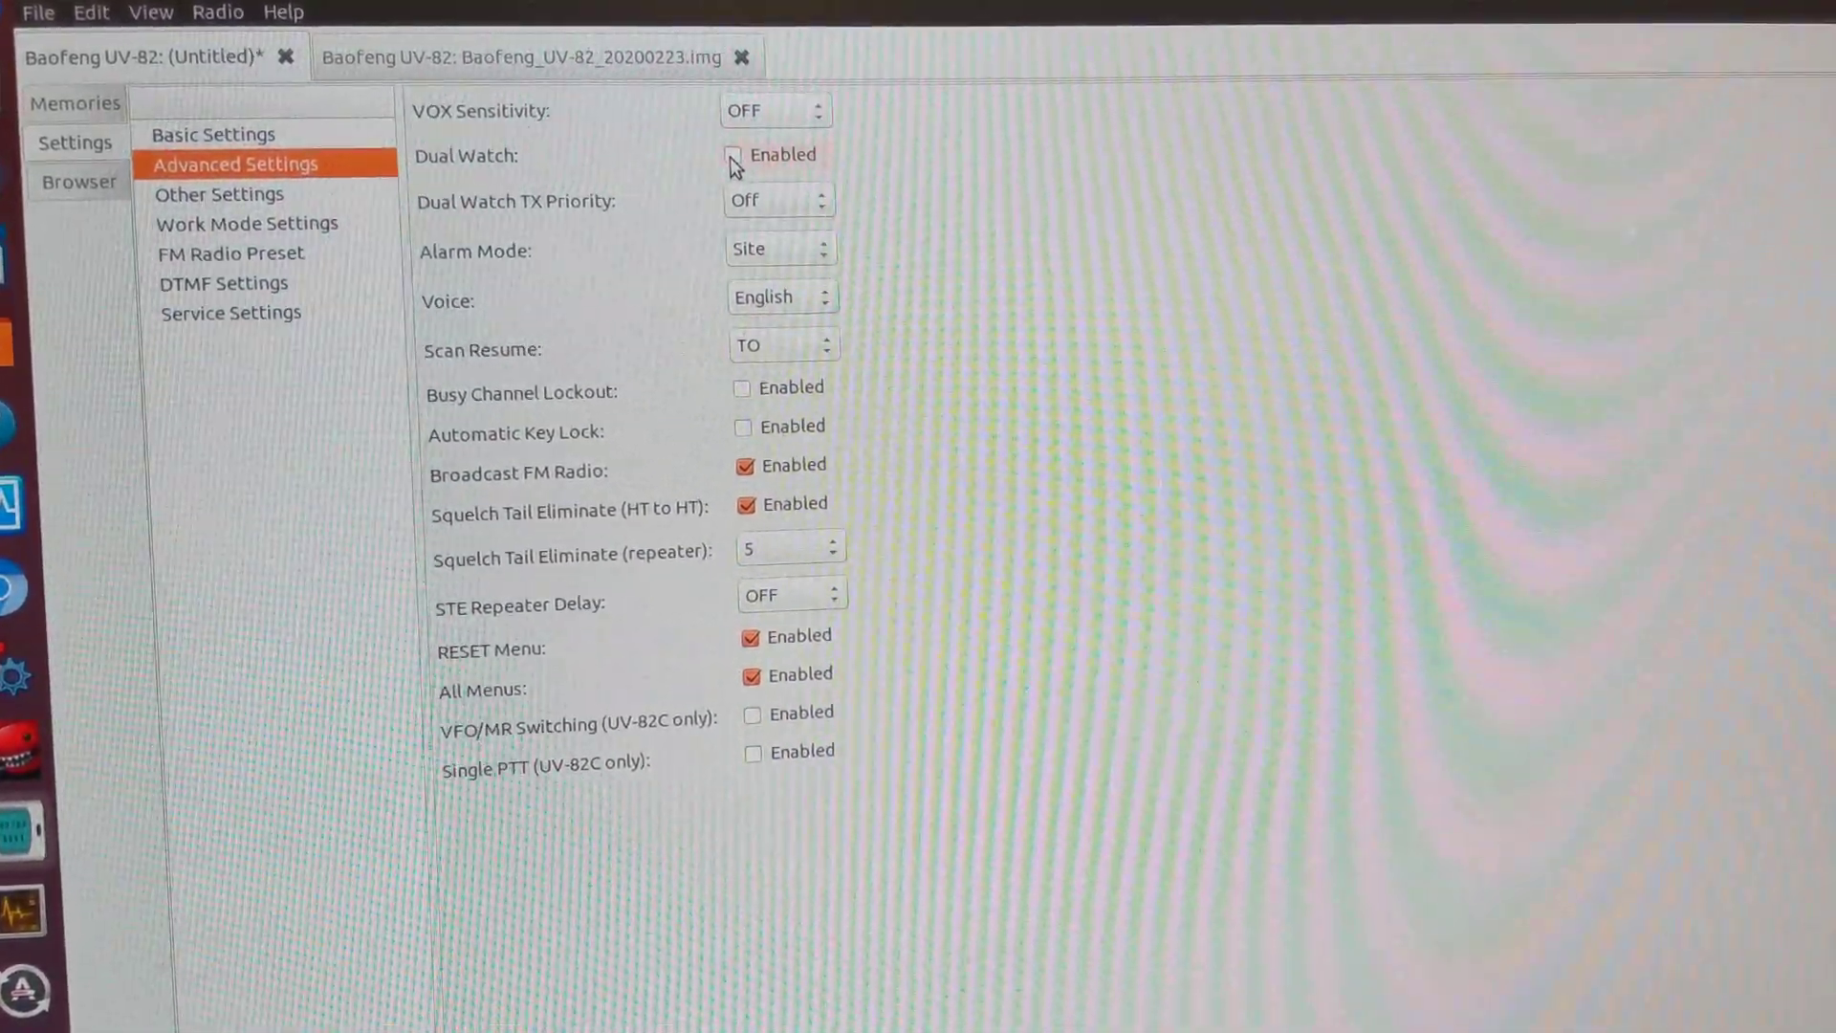
{"action": "left_click", "coordinate": [730, 154]}
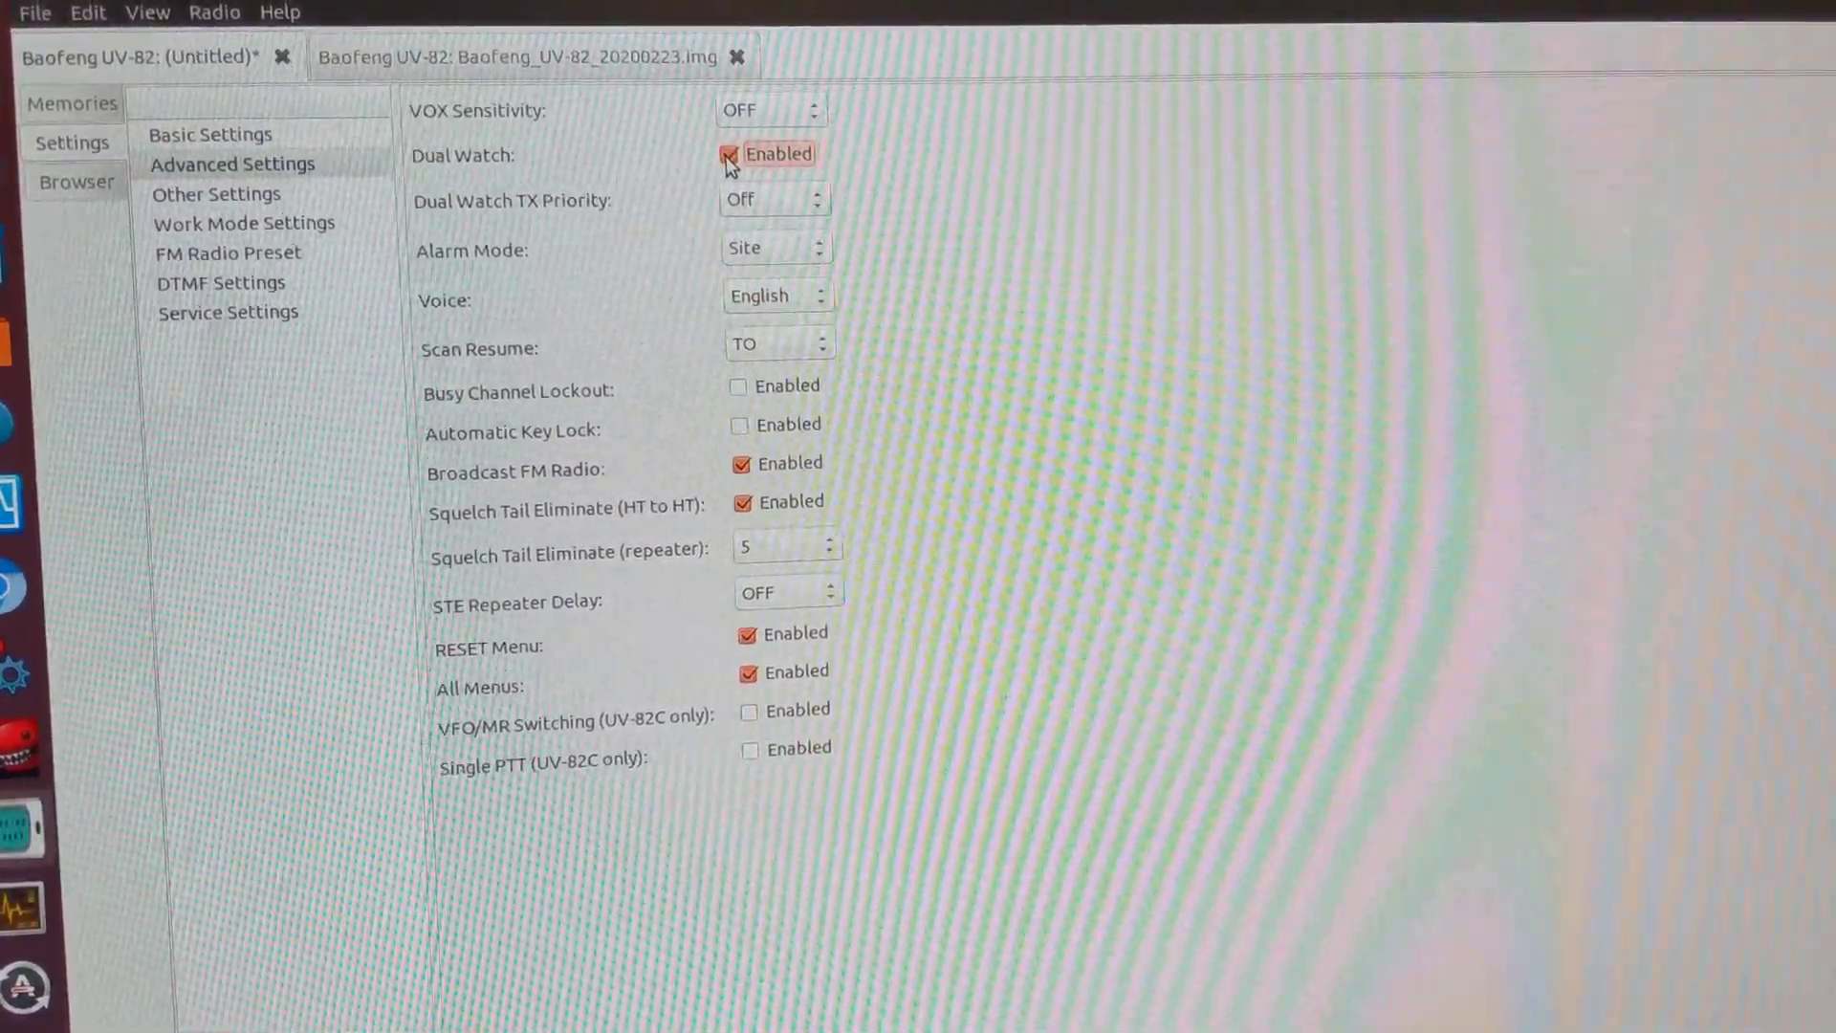
{"action": "left_click", "coordinate": [772, 200]}
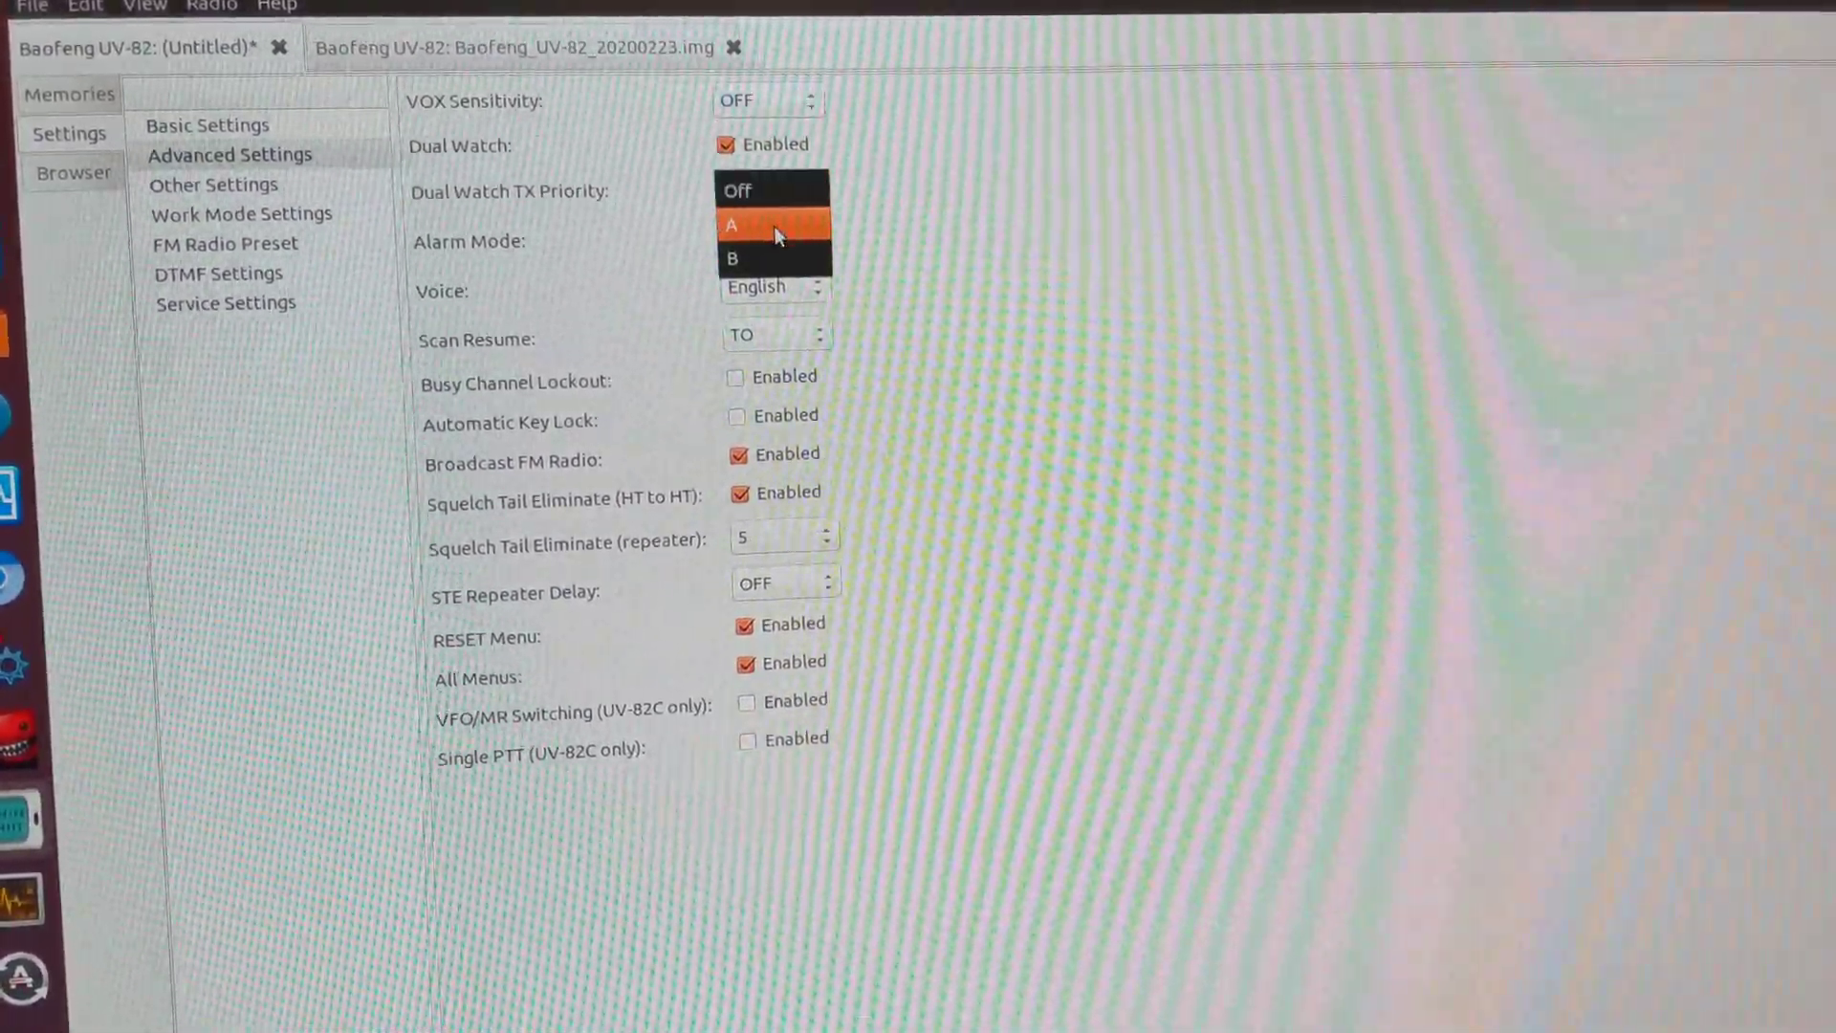
{"action": "left_click", "coordinate": [732, 226]}
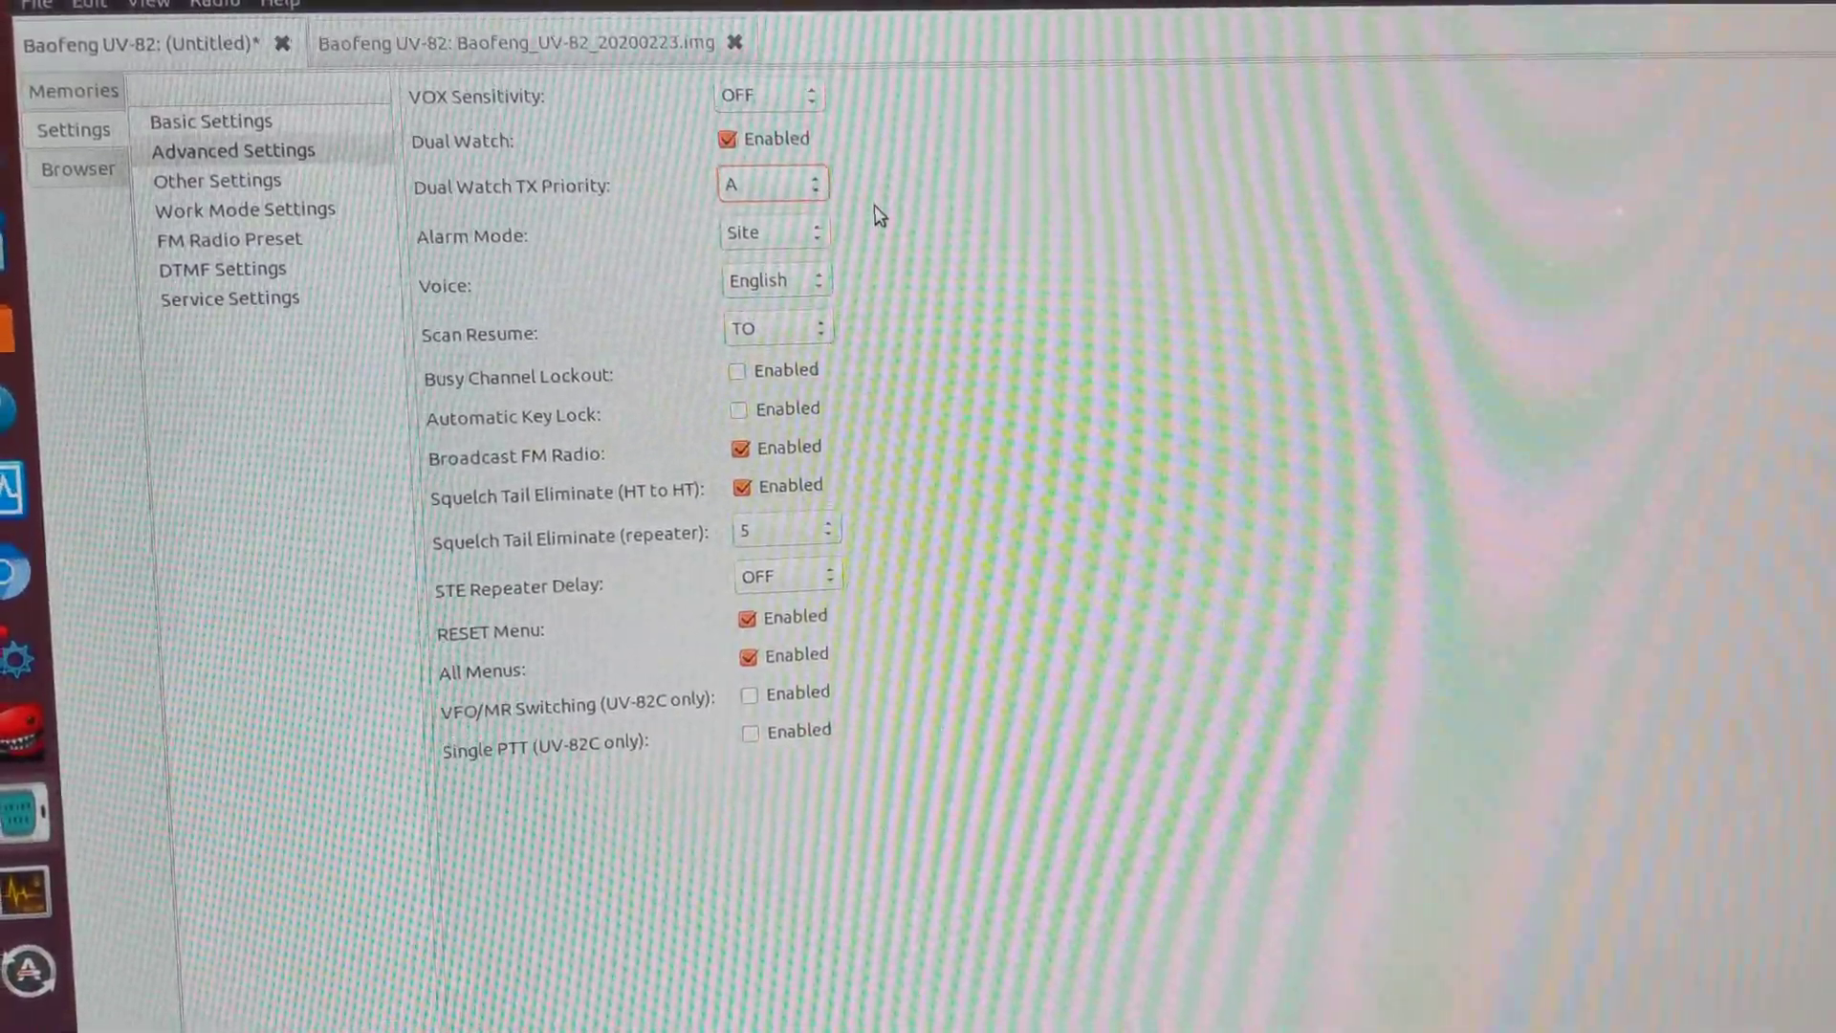
{"action": "left_click", "coordinate": [775, 280]}
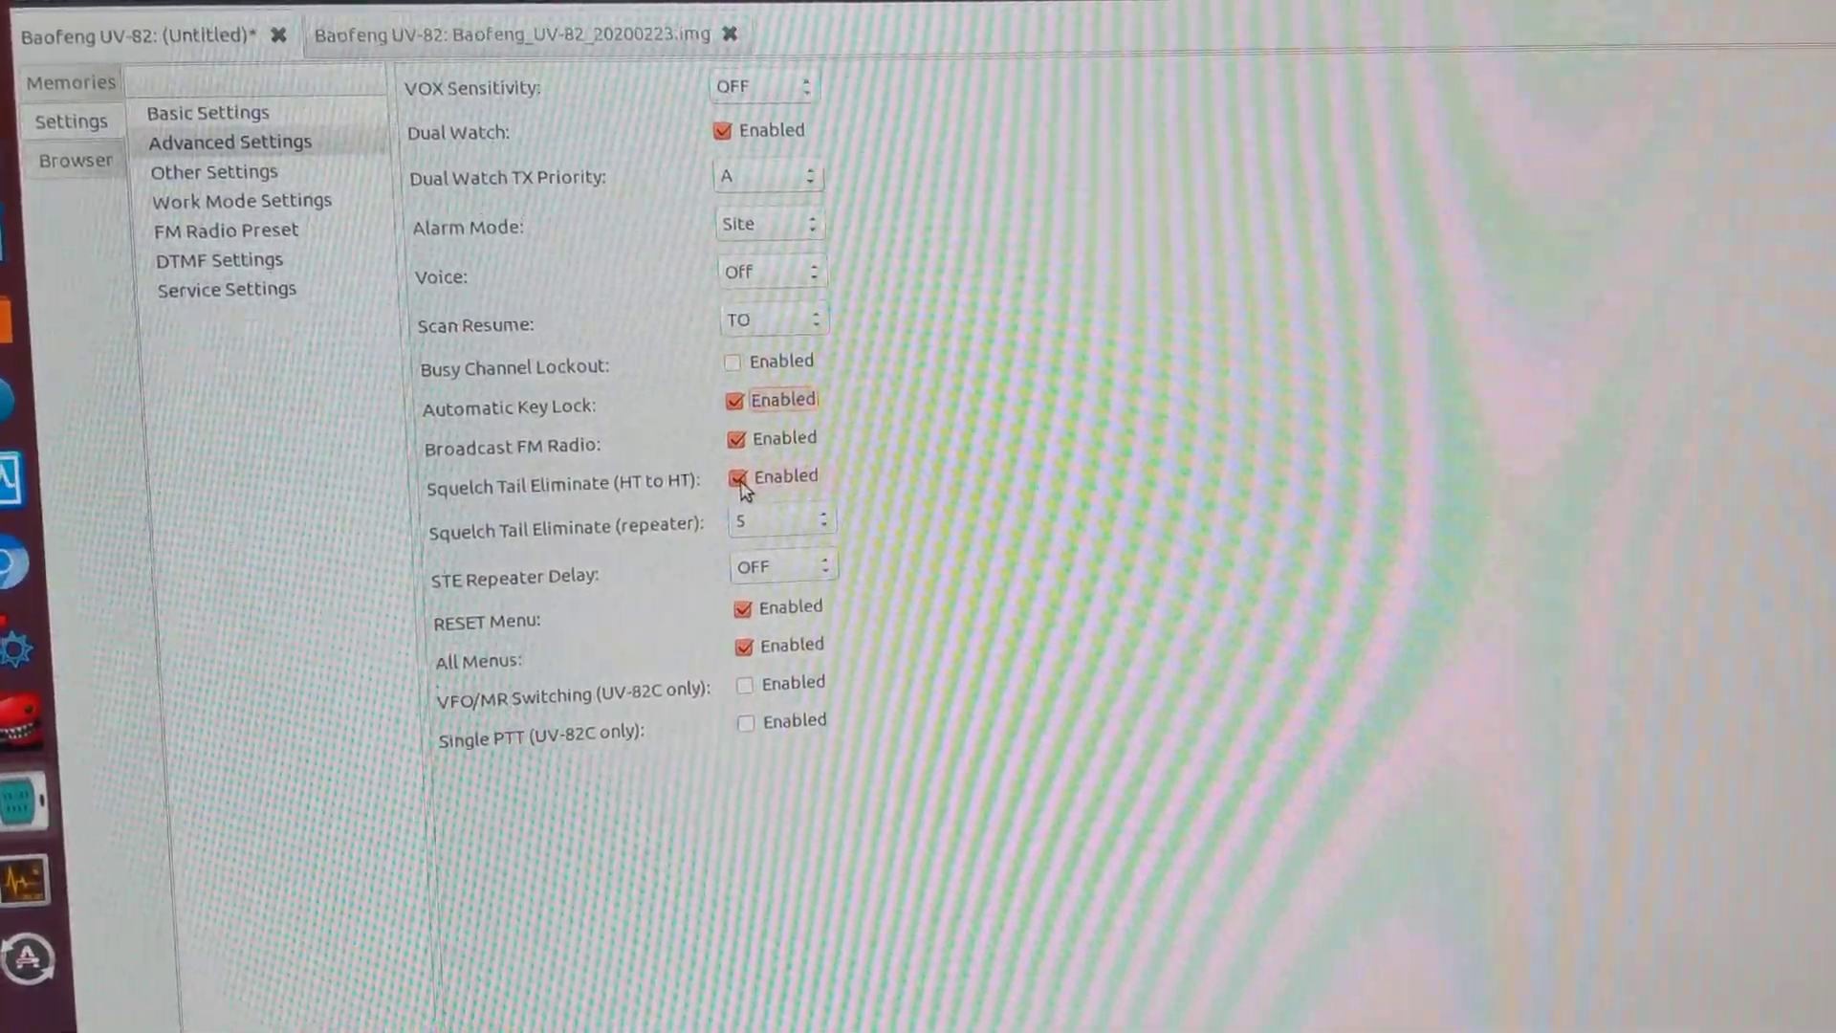
{"action": "left_click", "coordinate": [733, 476]}
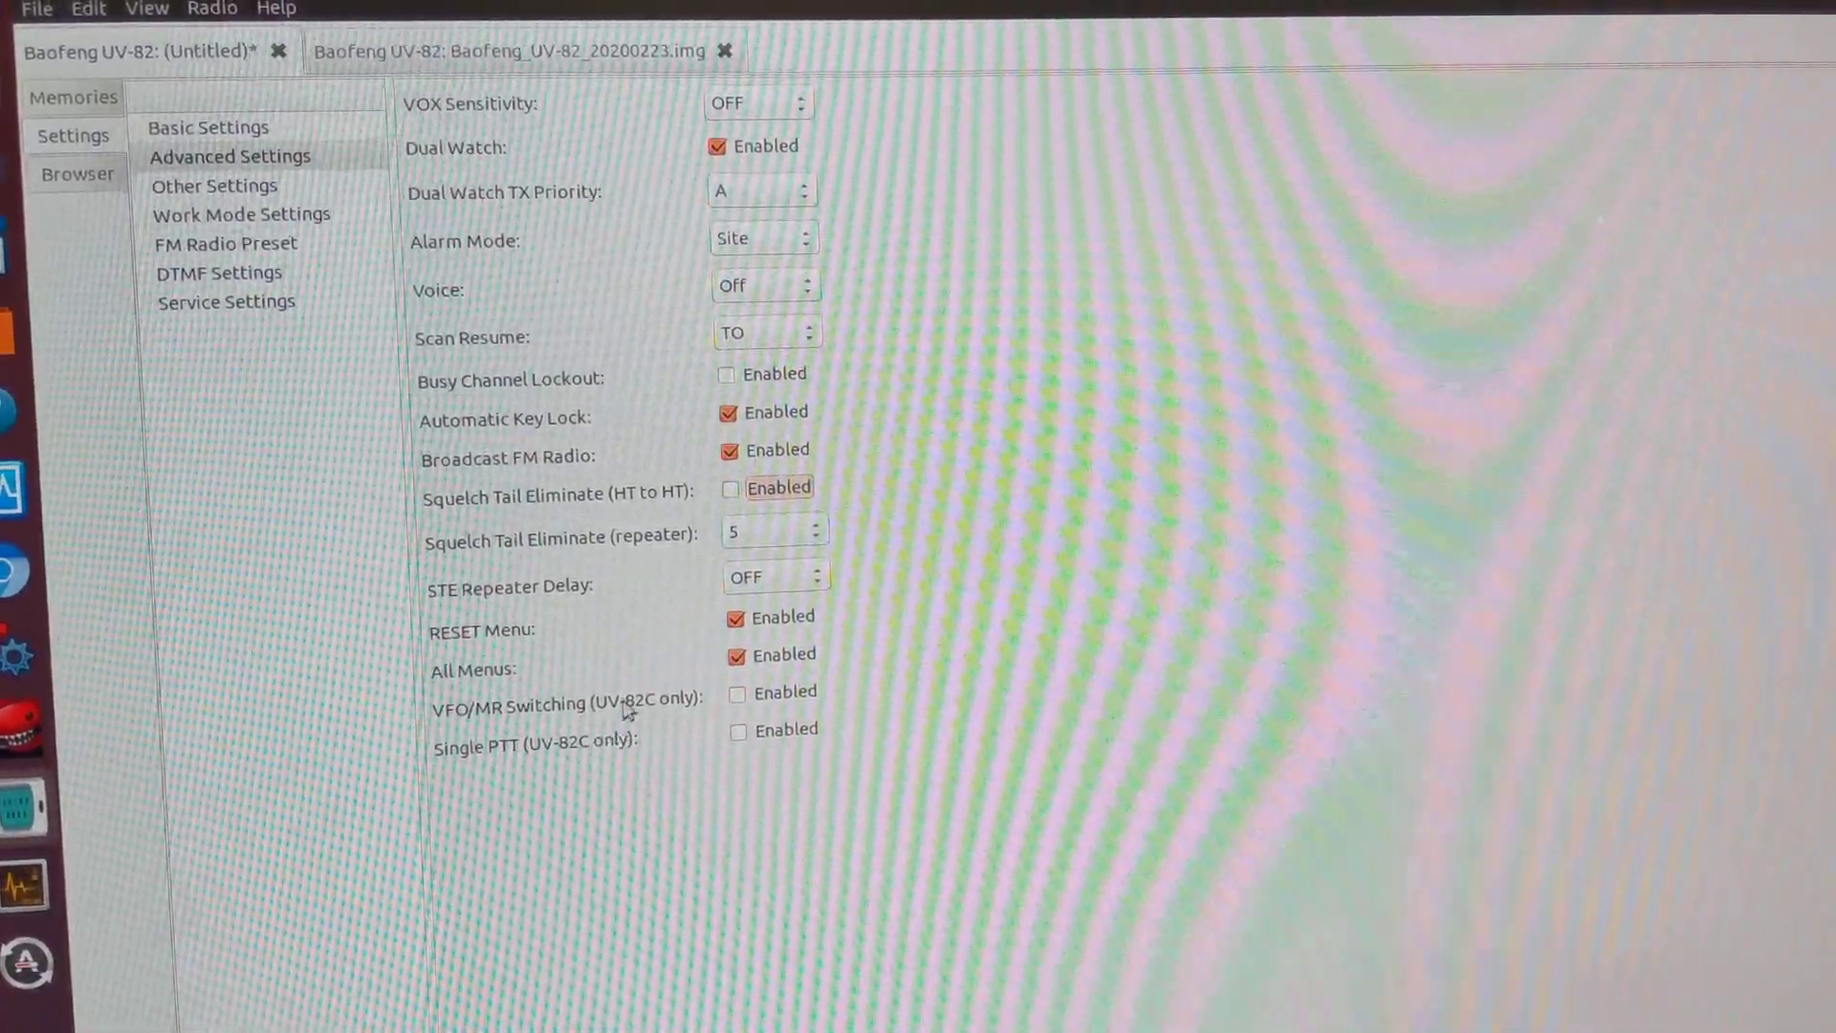
{"action": "left_click", "coordinate": [214, 186]}
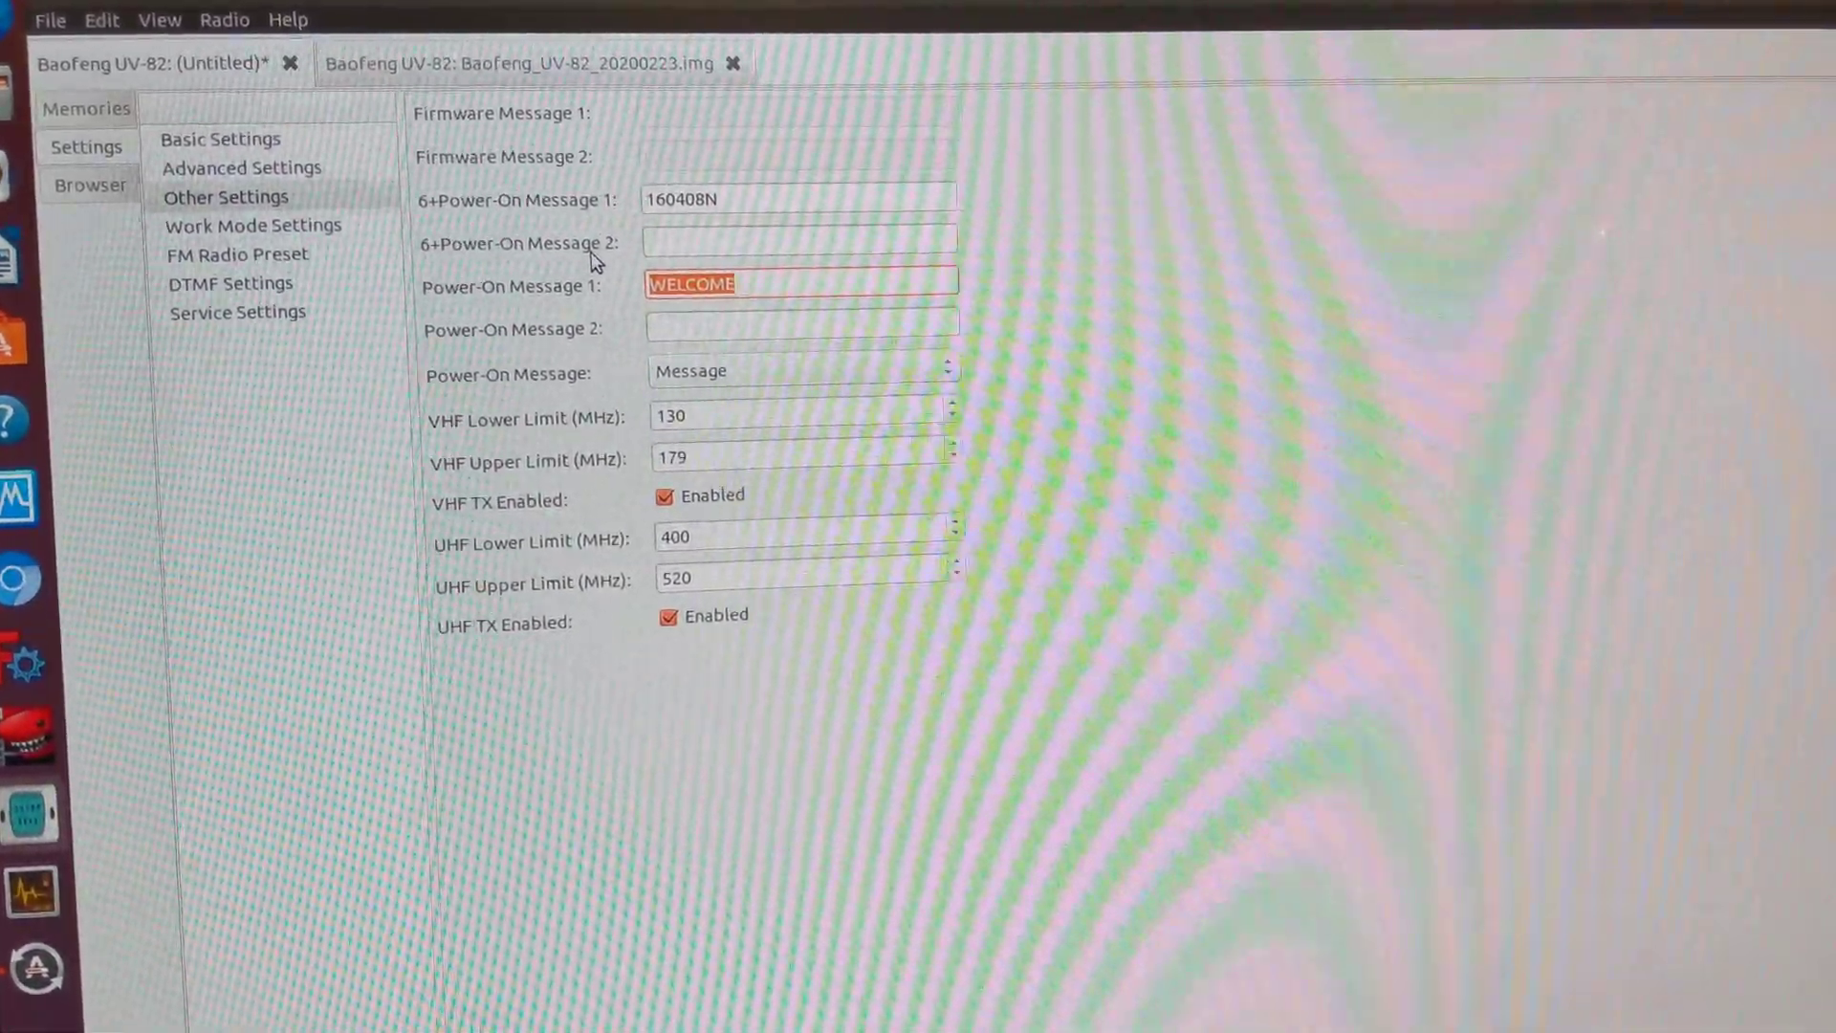
Replace Power-On Message 1 'WELCOME' with 'BOOMROK'.
{"action": "type", "text": "BOOMROK"}
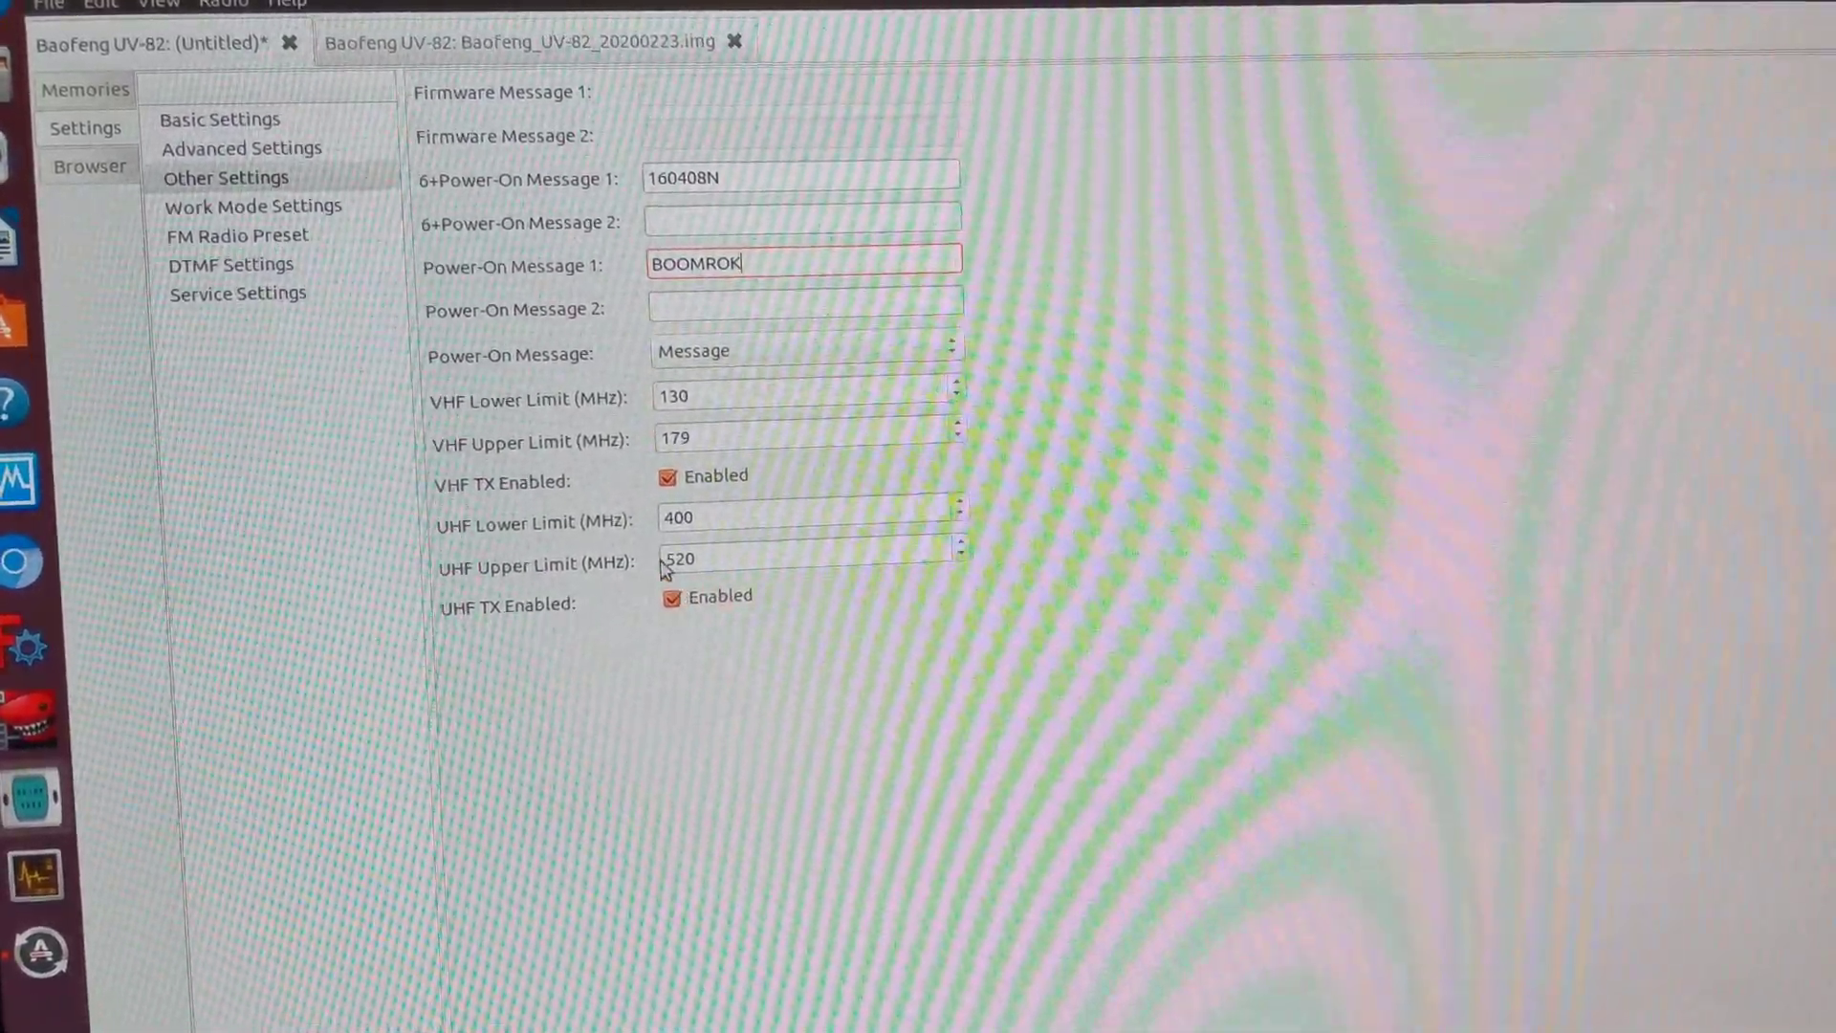
{"action": "left_click", "coordinate": [256, 210]}
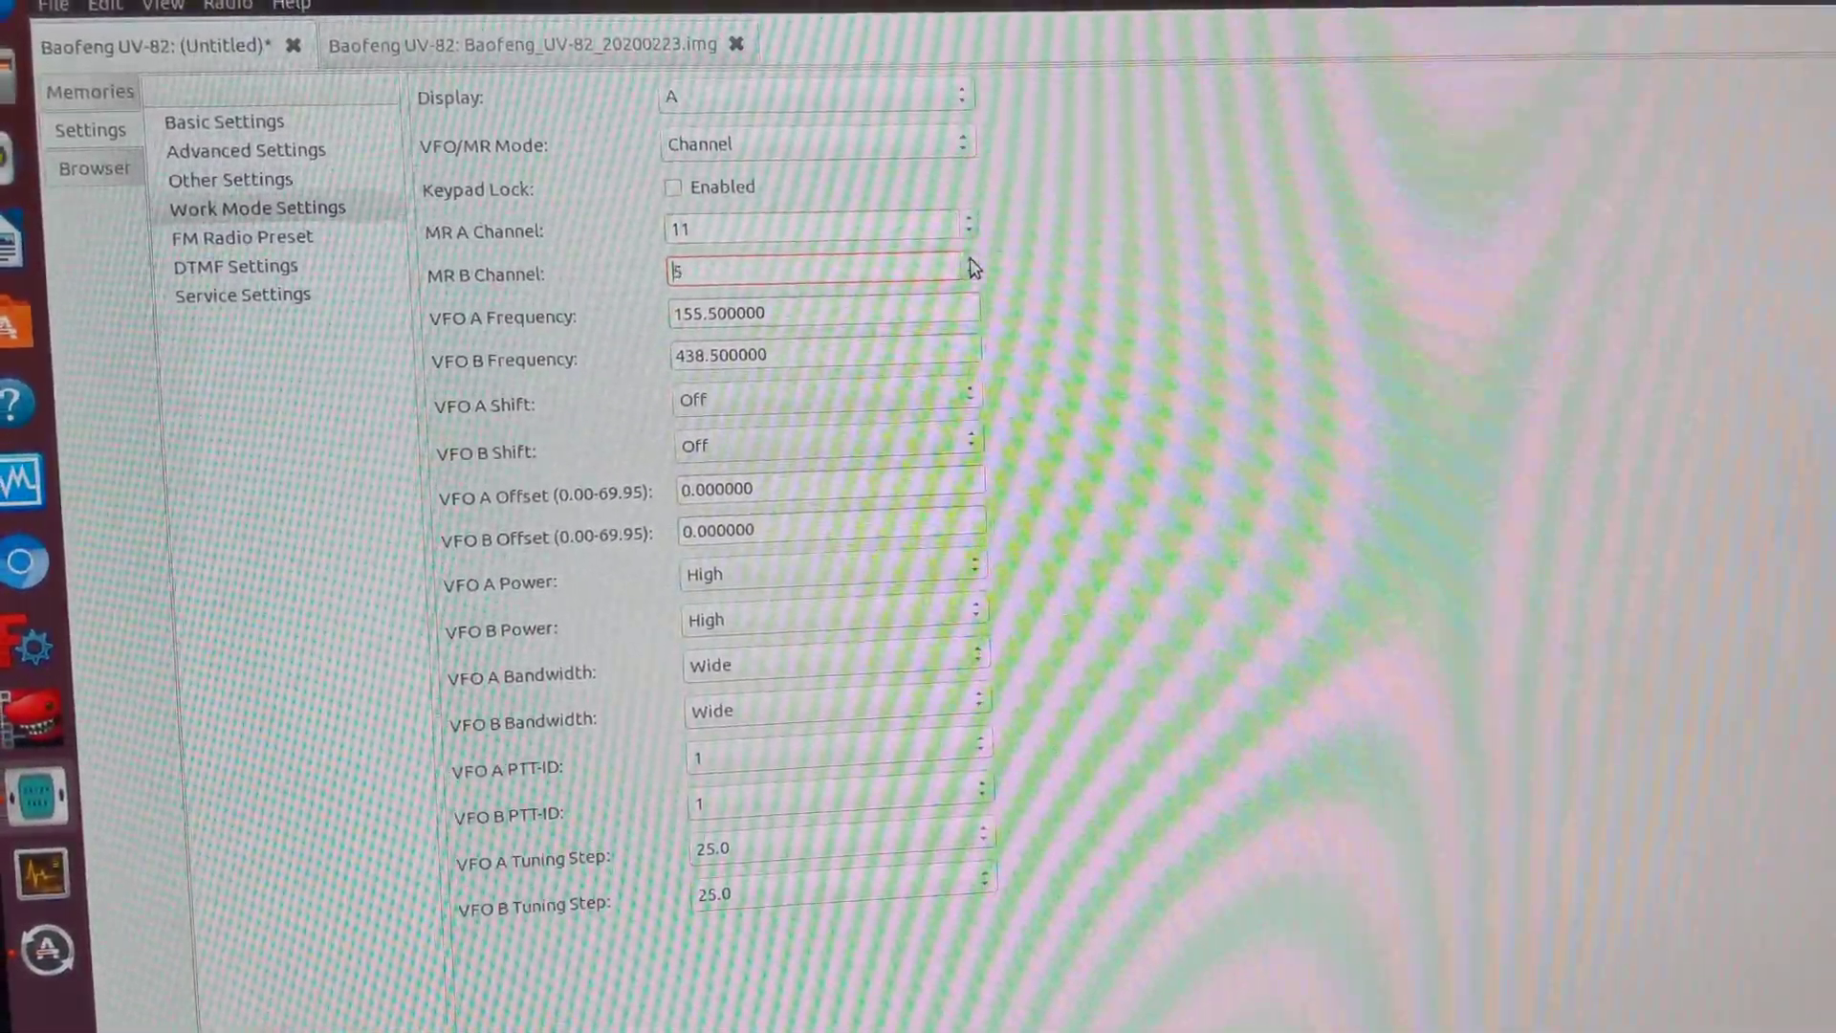
Enter 16 as the MR B Channel in Work Mode Settings.
{"action": "type", "text": "16"}
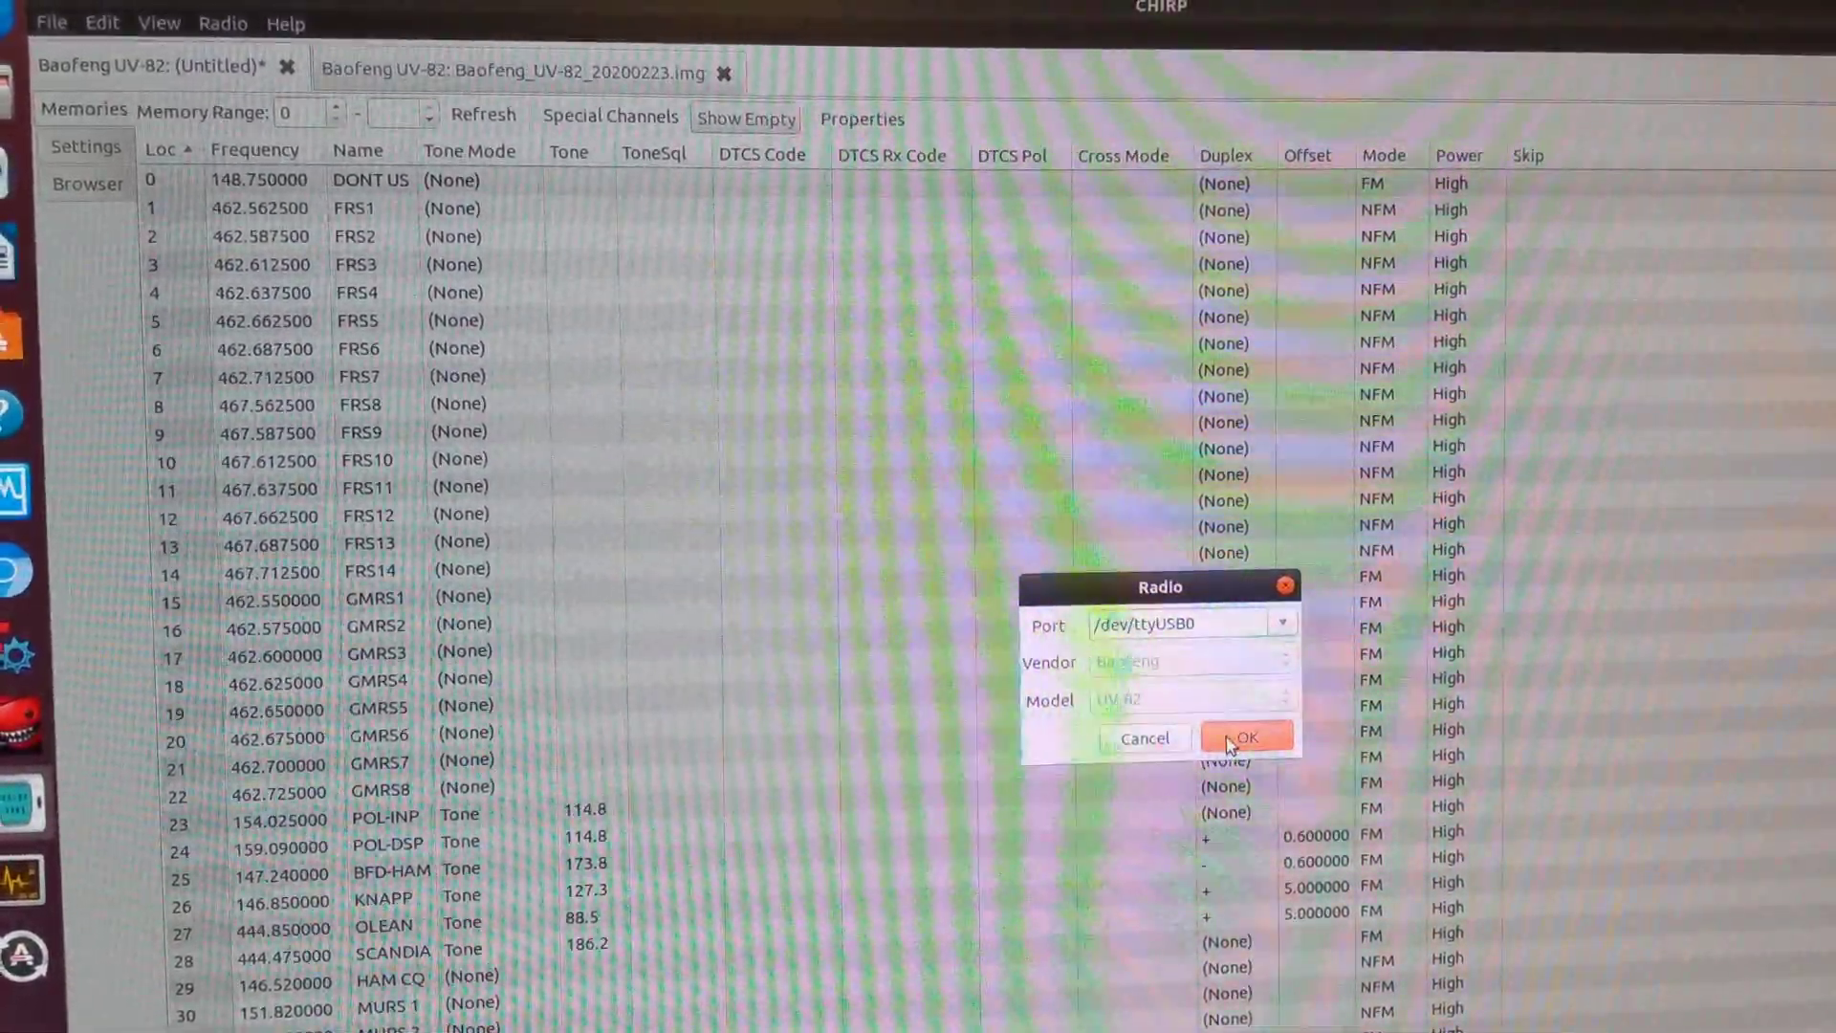
Confirm port /dev/ttyUSB0 and begin uploading the untitled UV-82 image to the radio.
{"action": "left_click", "coordinate": [1251, 736]}
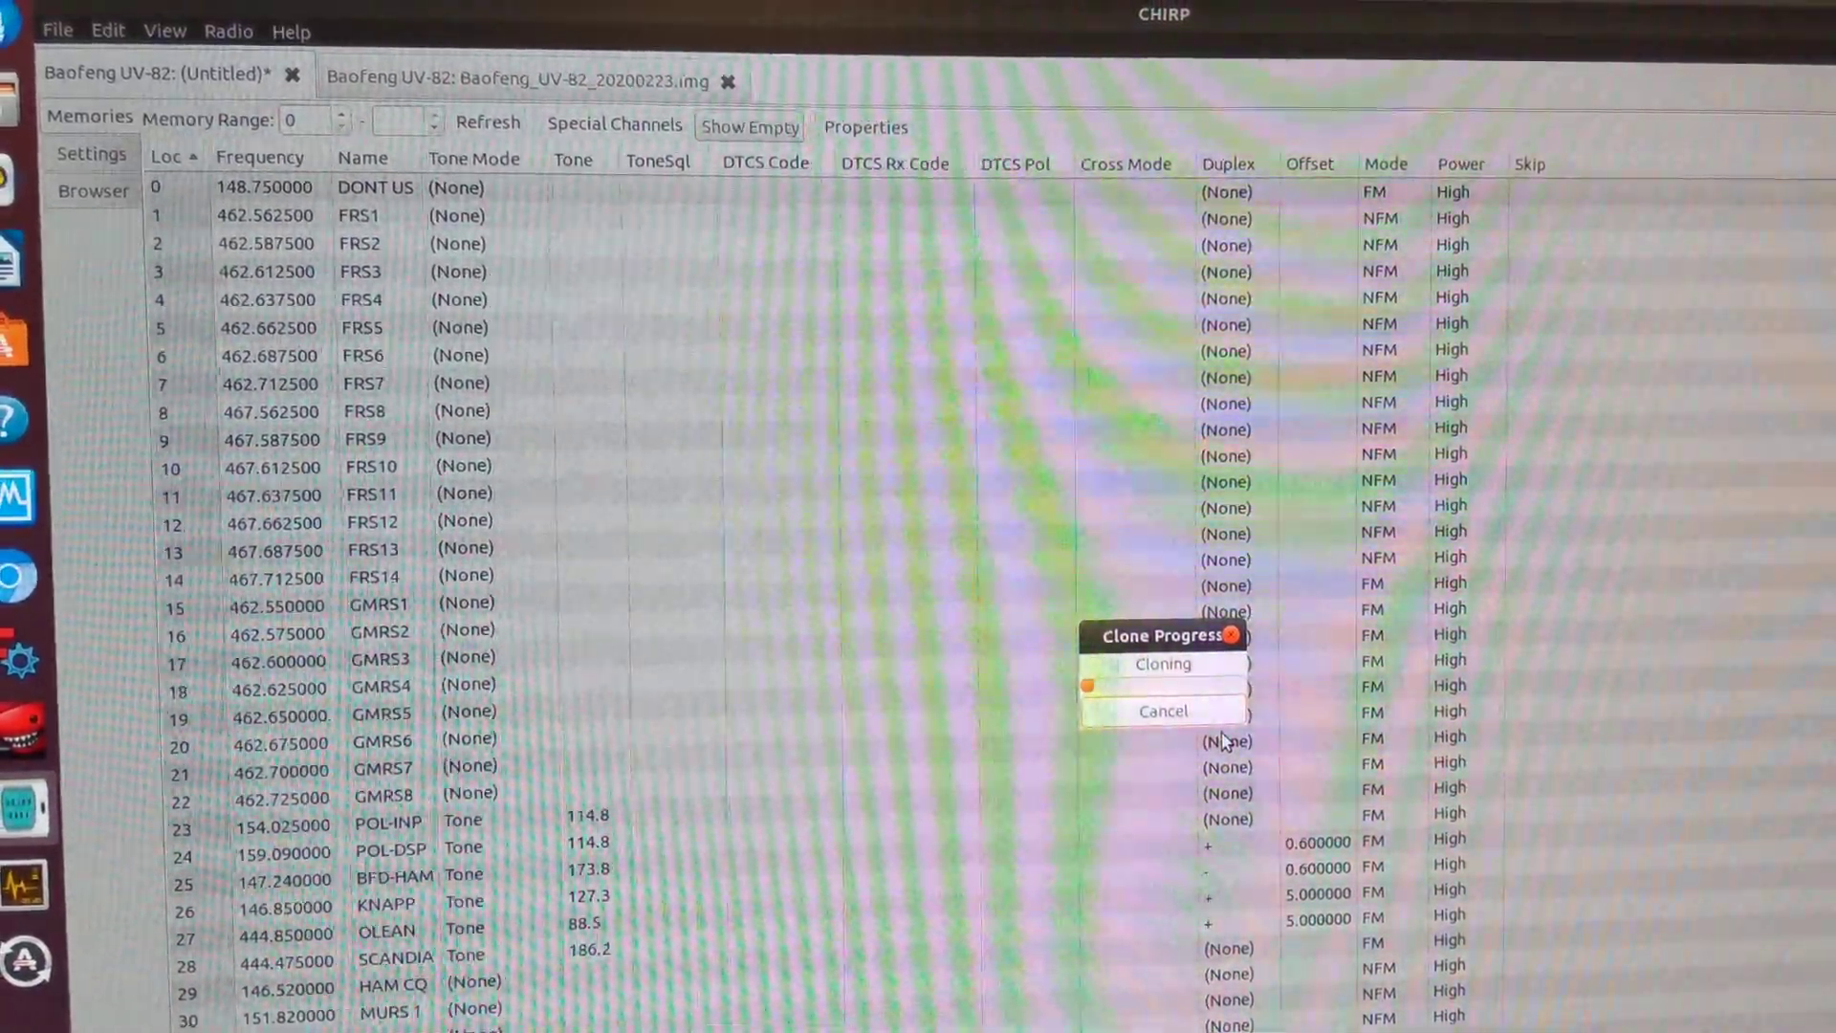